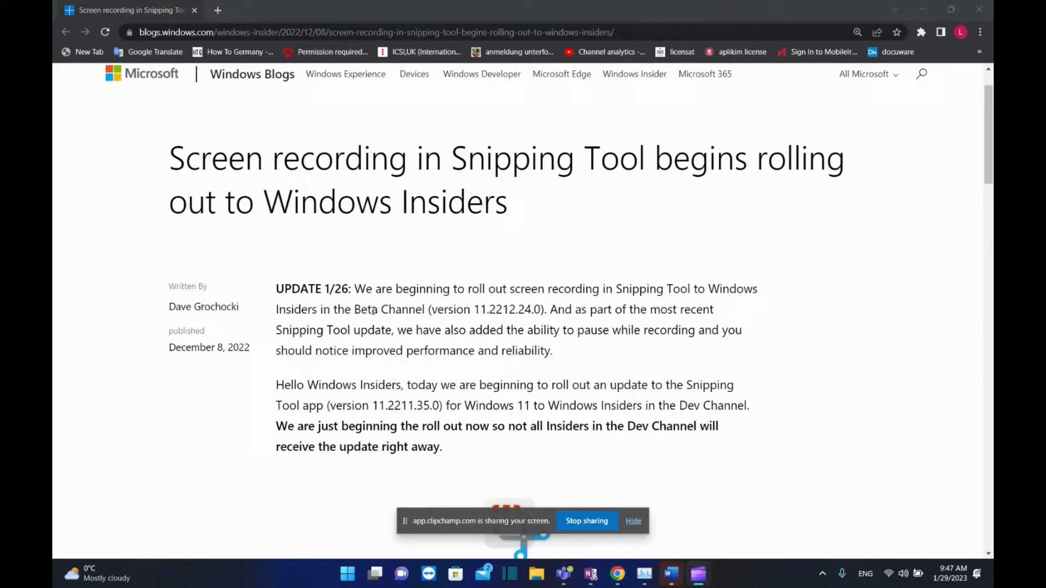
Scroll the Windows Insider Blog article back to the top and dismiss its cookie banner.
scroll(down, 3)
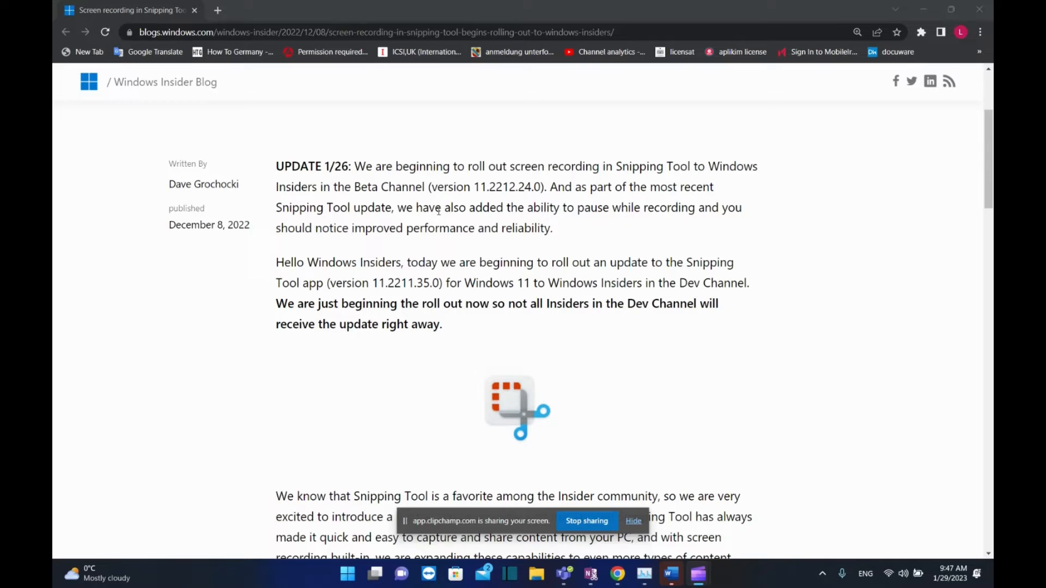
mouse_move(701, 179)
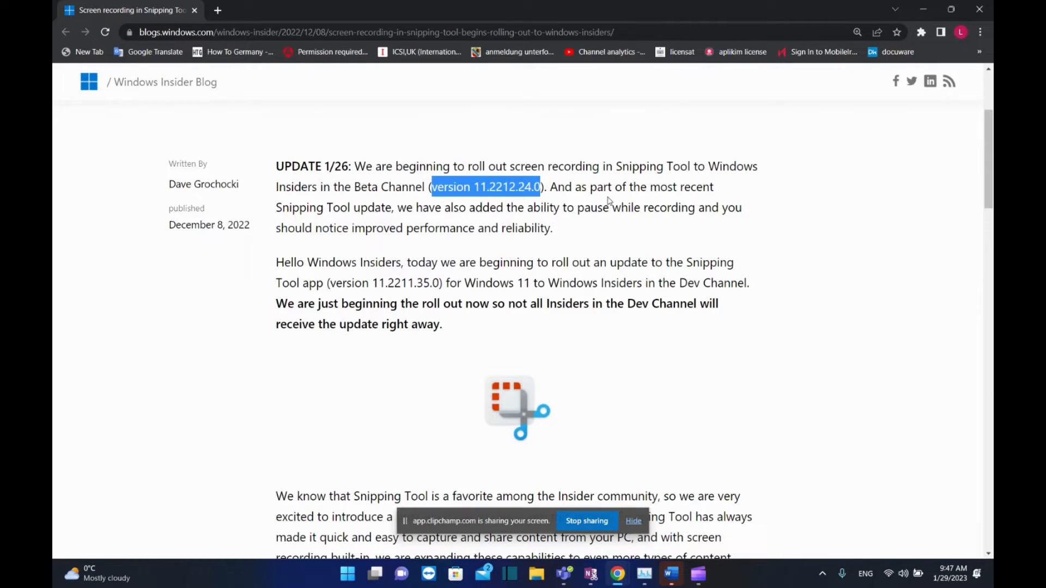
mouse_move(402, 256)
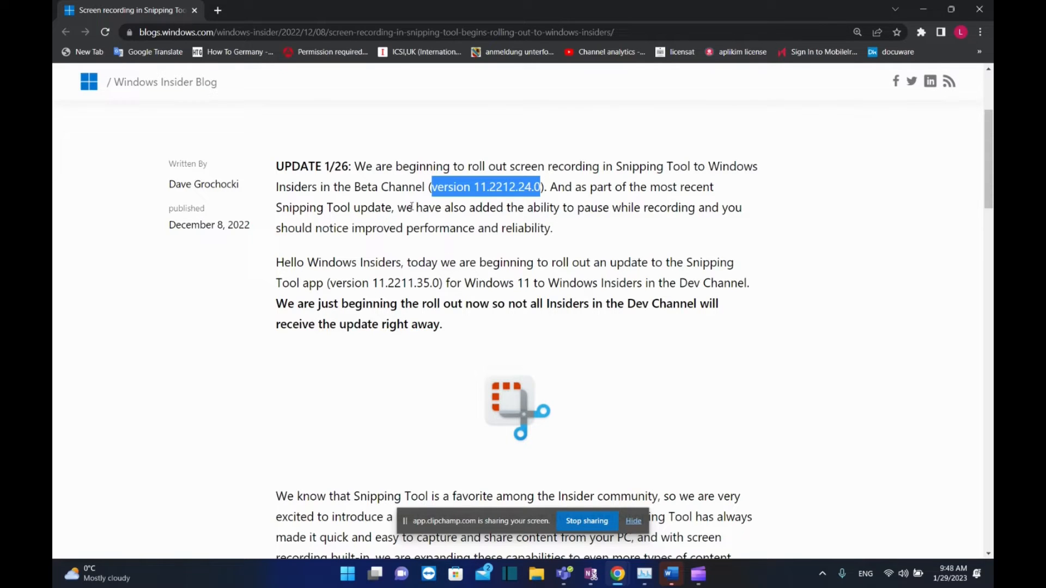
mouse_move(585, 220)
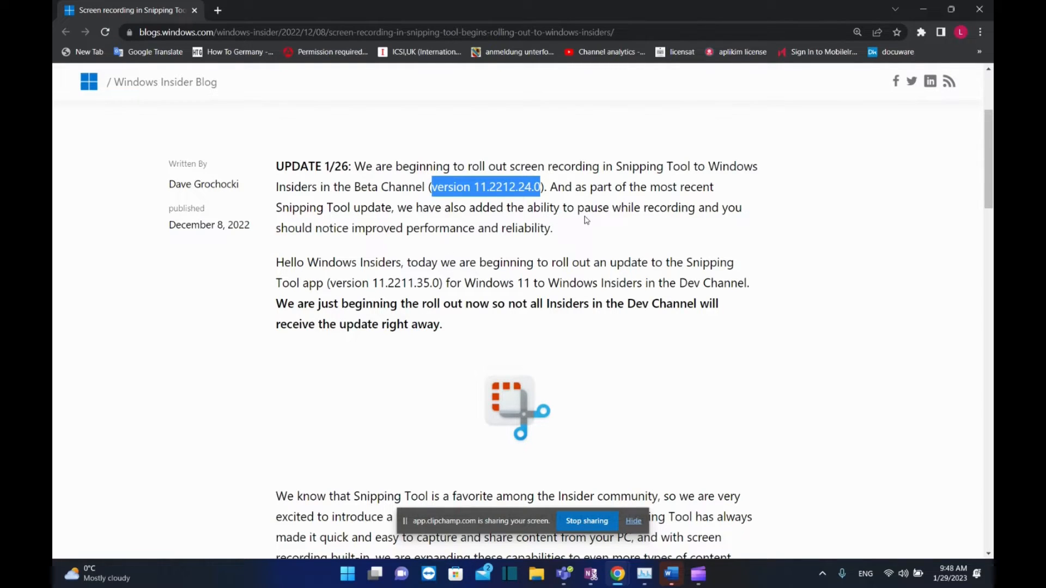
mouse_move(381, 222)
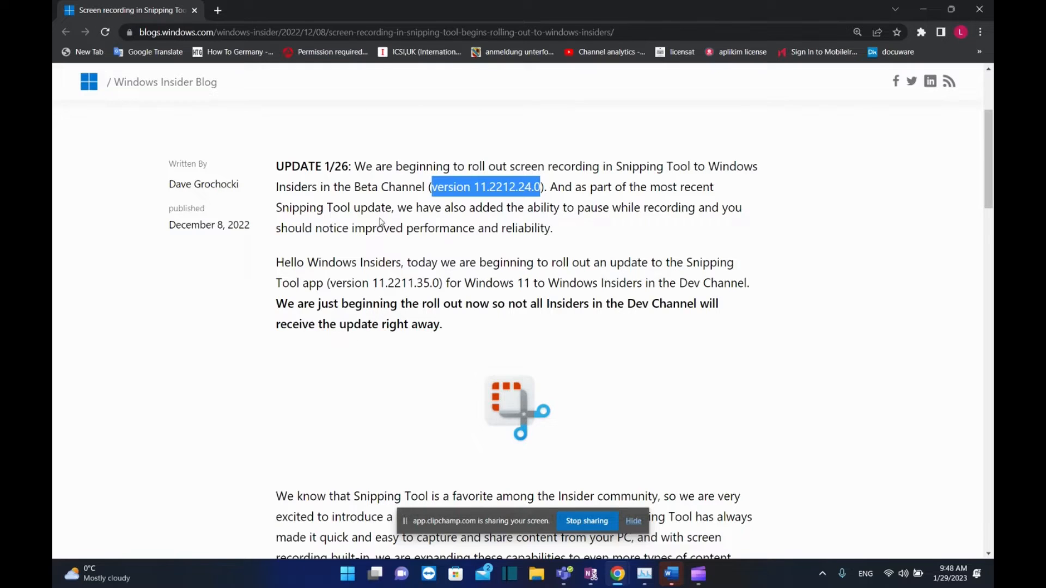
mouse_move(552, 229)
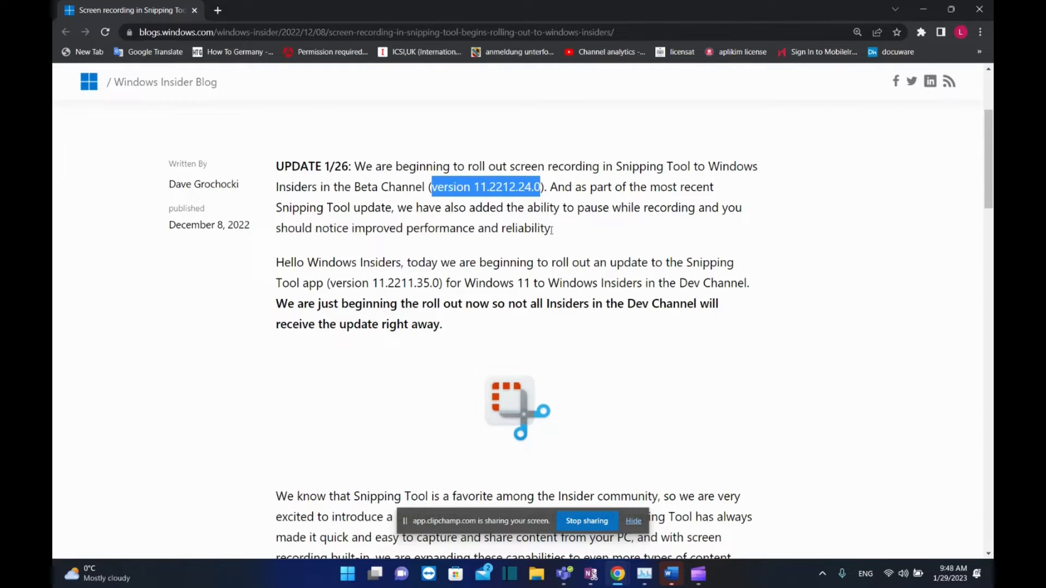
mouse_move(508, 217)
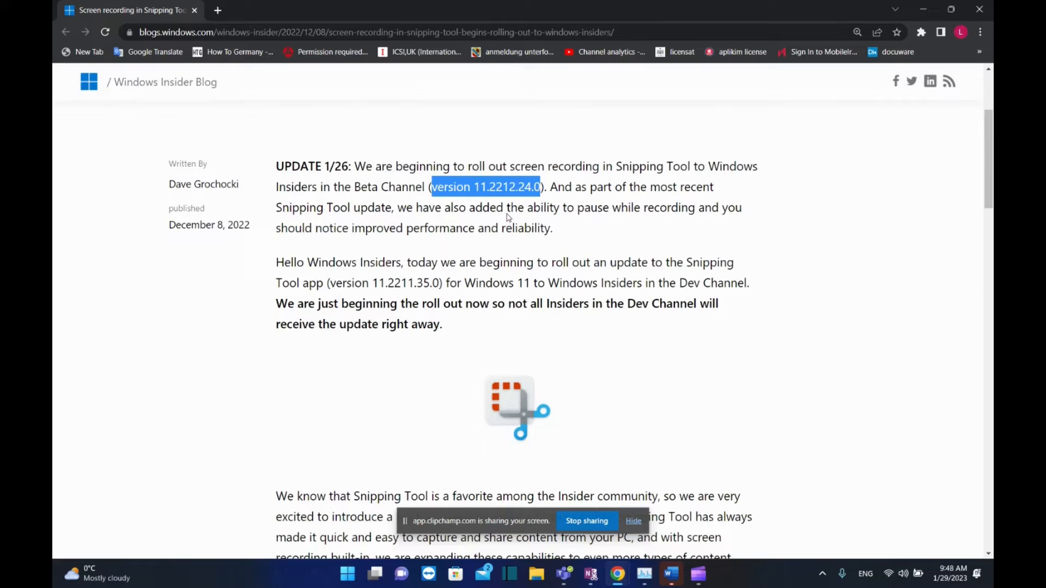
scroll(down, 3)
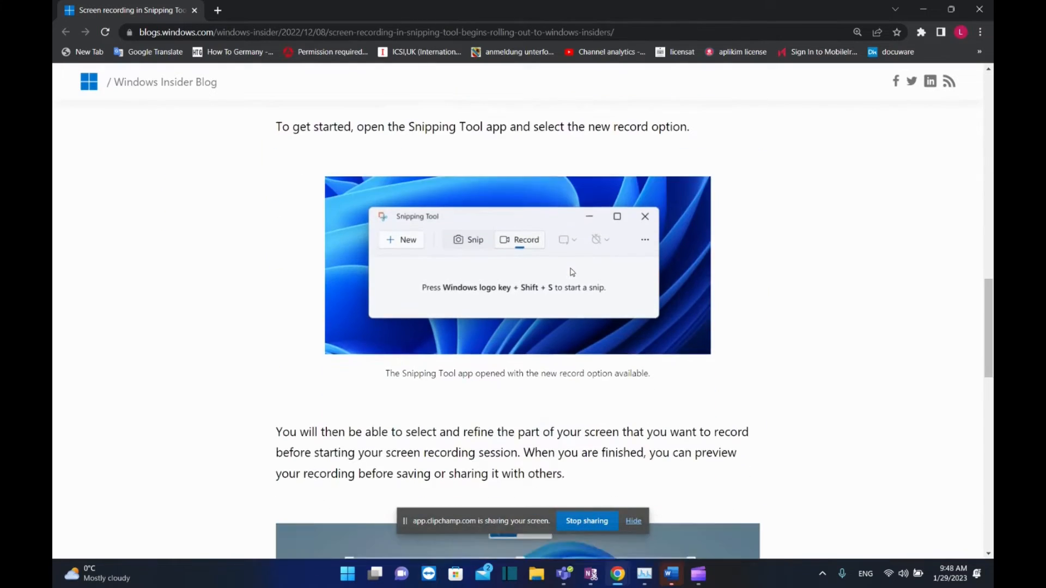
scroll(down, 3)
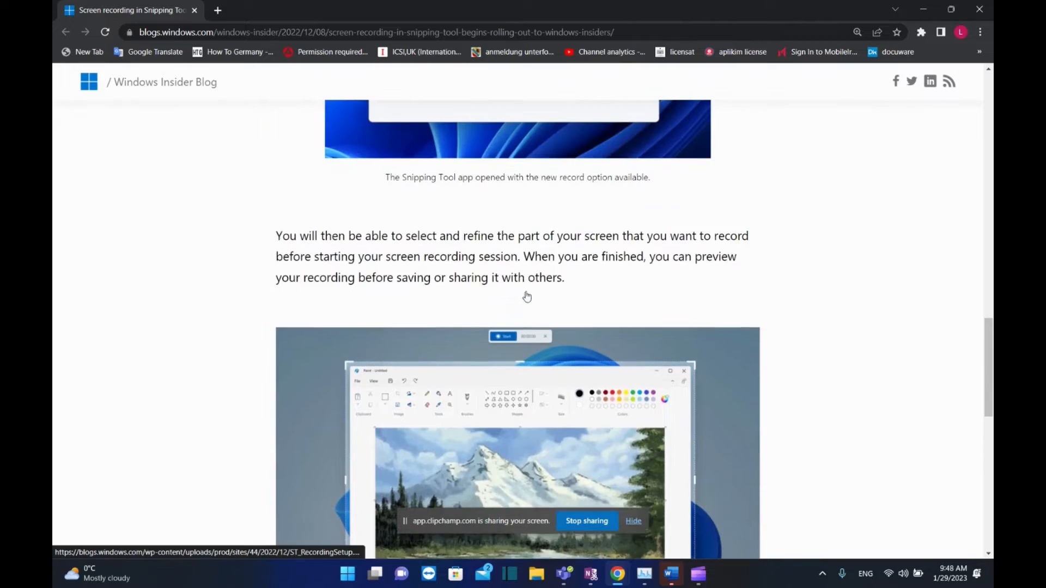
scroll(up, 3)
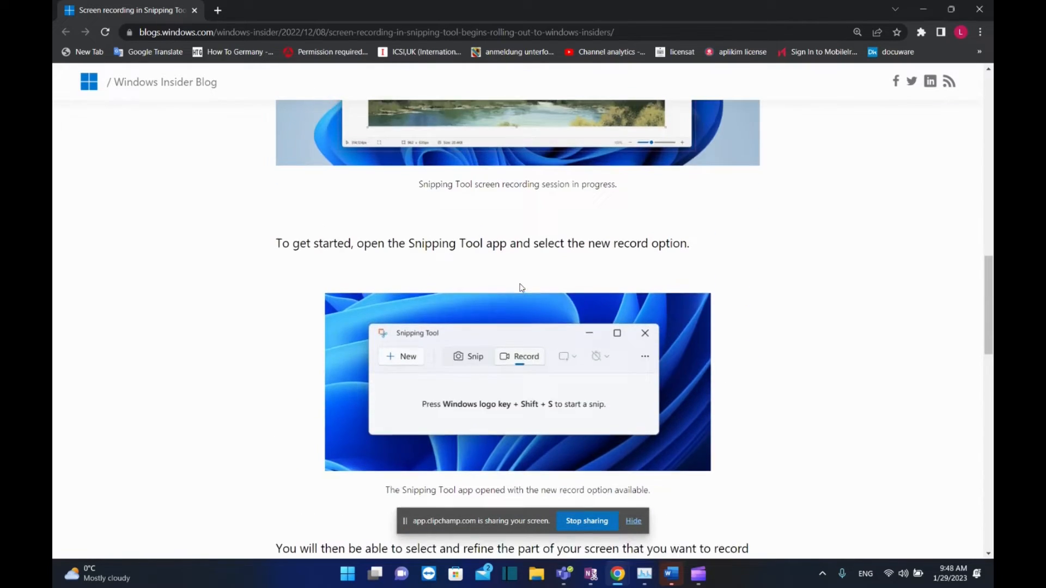
scroll(up, 3)
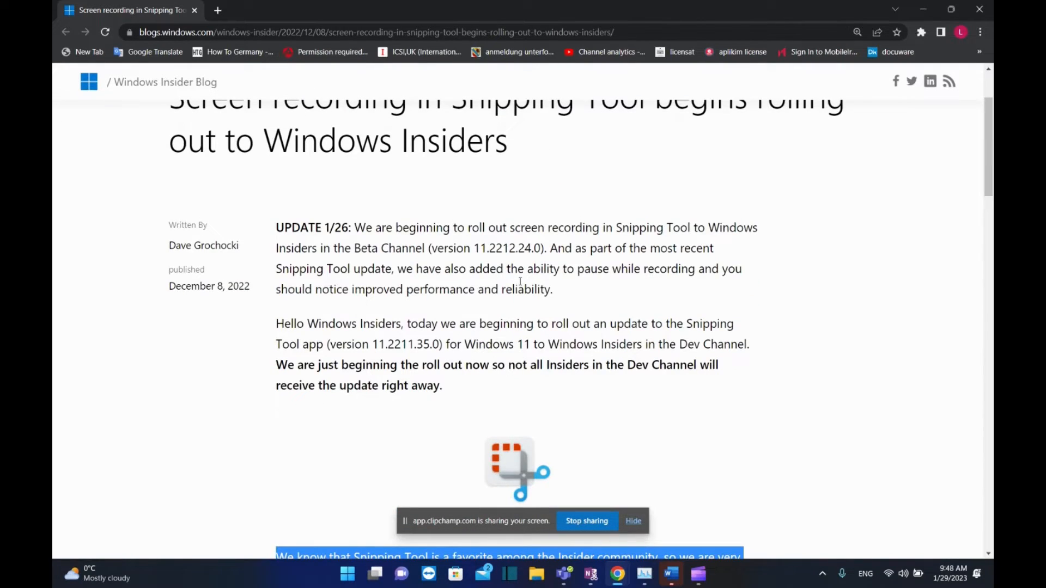
scroll(up, 3)
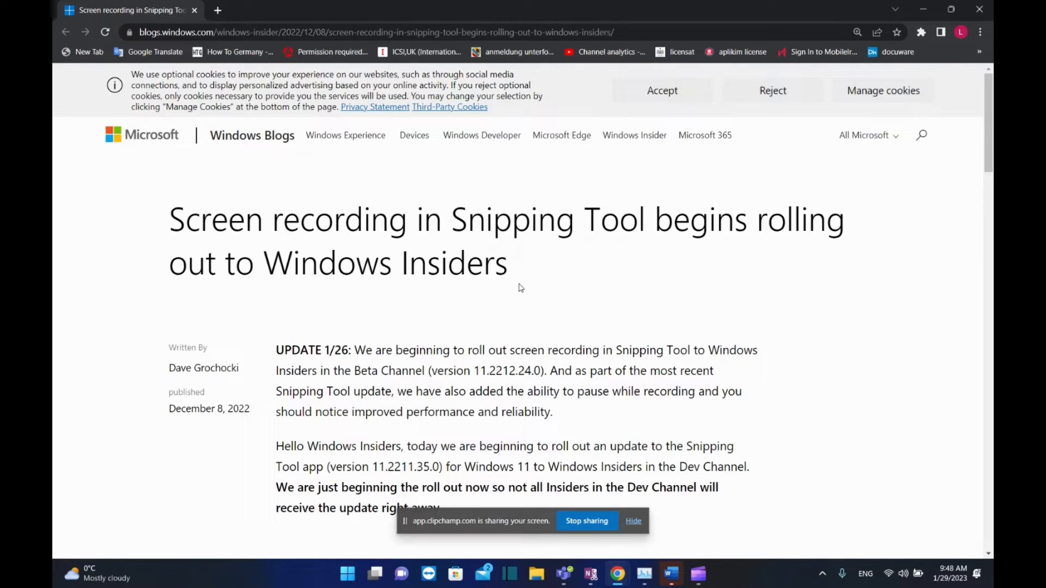
mouse_move(514, 288)
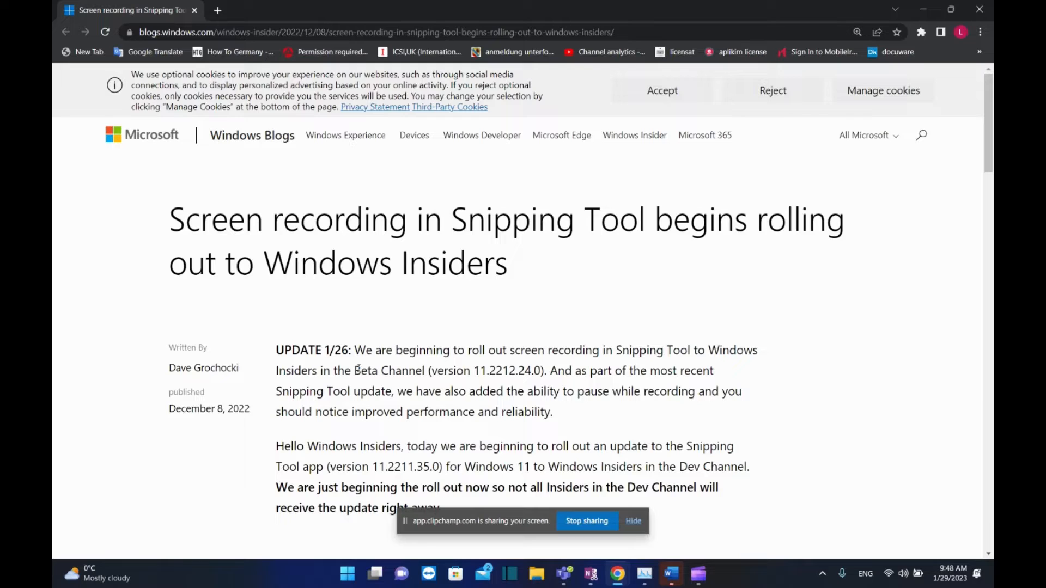
mouse_move(301, 386)
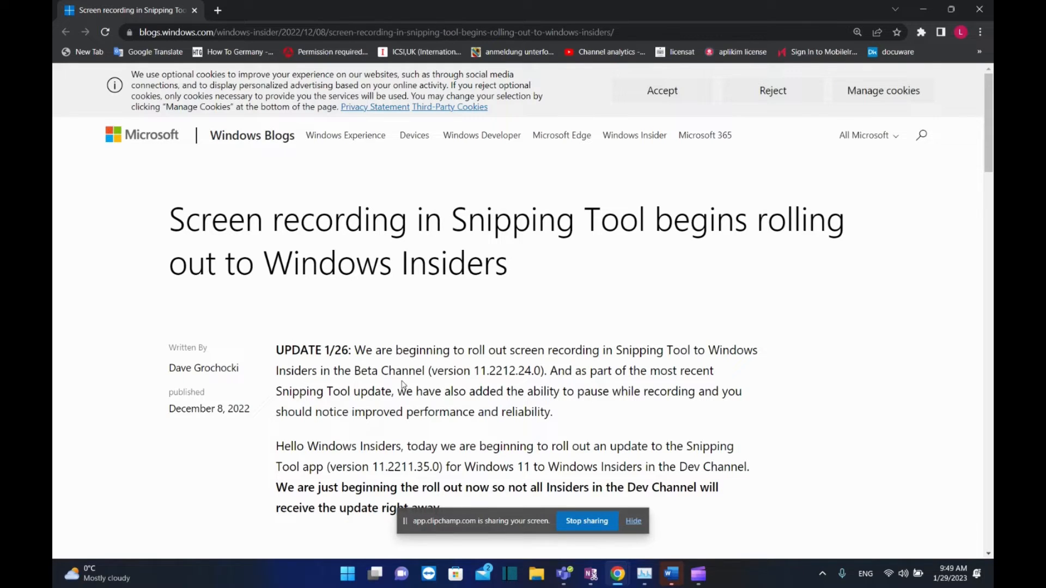
click(661, 90)
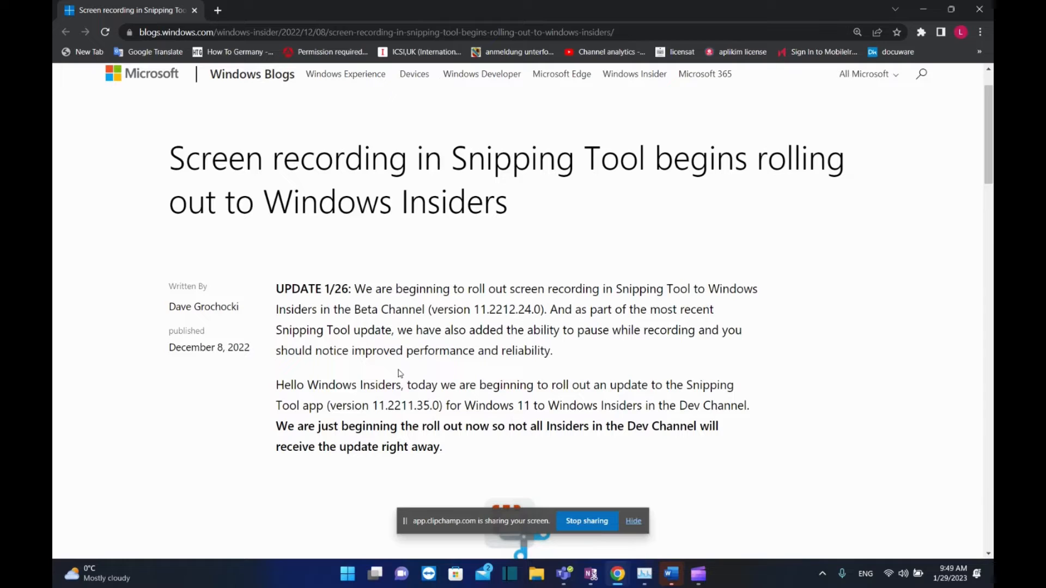
mouse_move(450, 403)
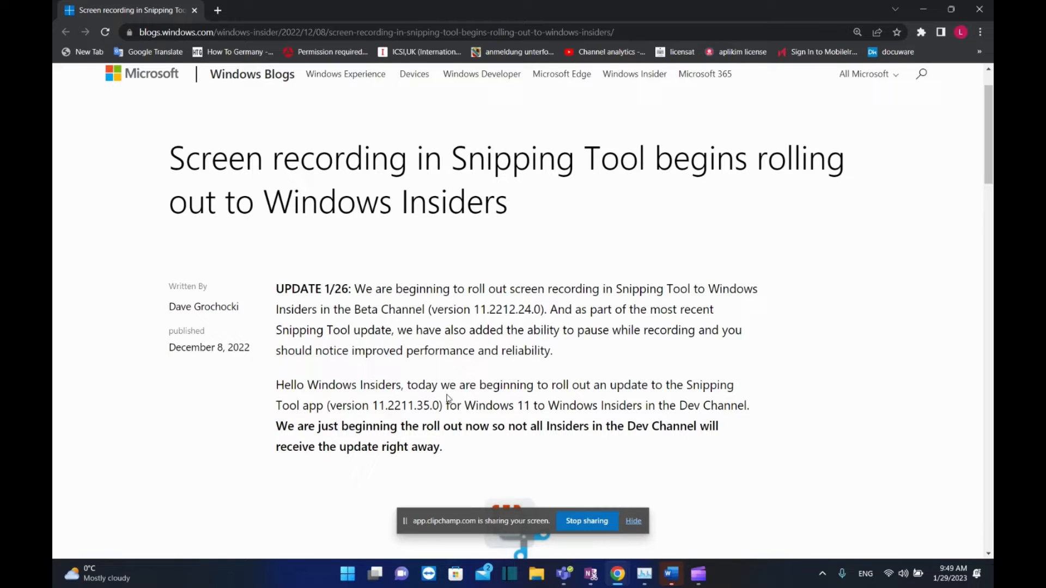
Find Settings through Start search, go to Windows Update and run Check for updates.
click(346, 573)
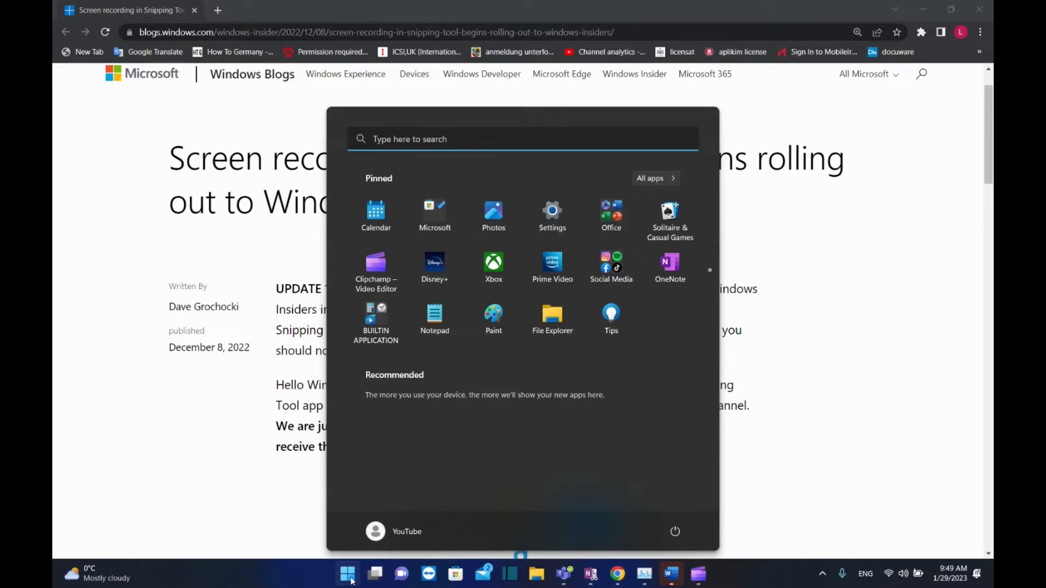
text(settings)
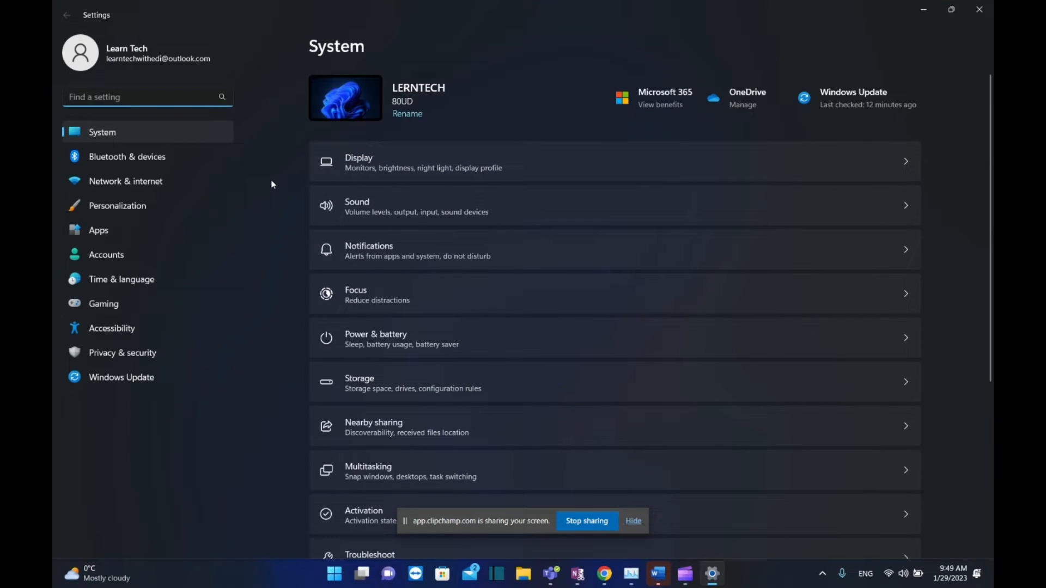
mouse_move(121, 377)
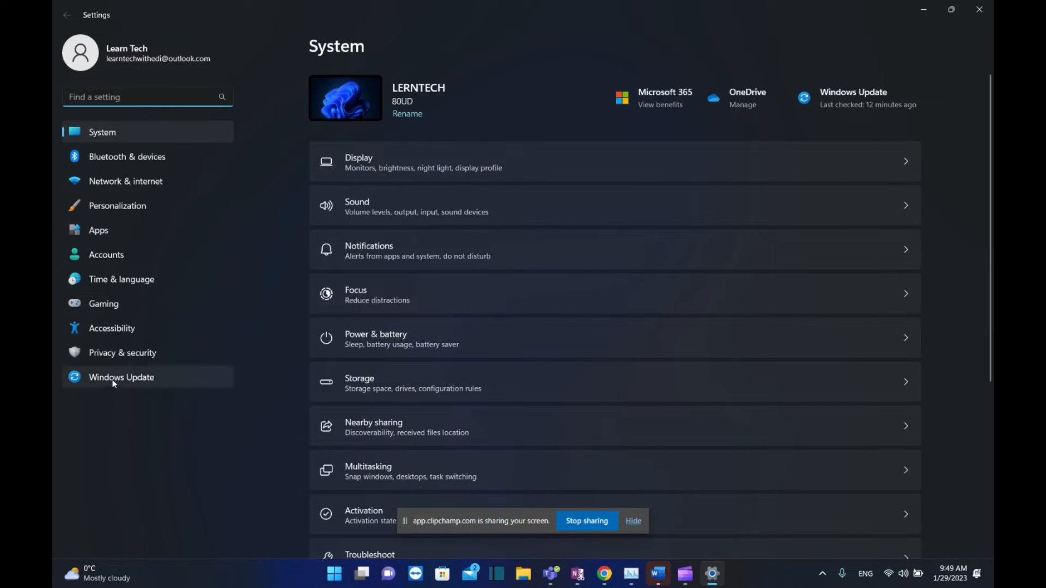
click(121, 377)
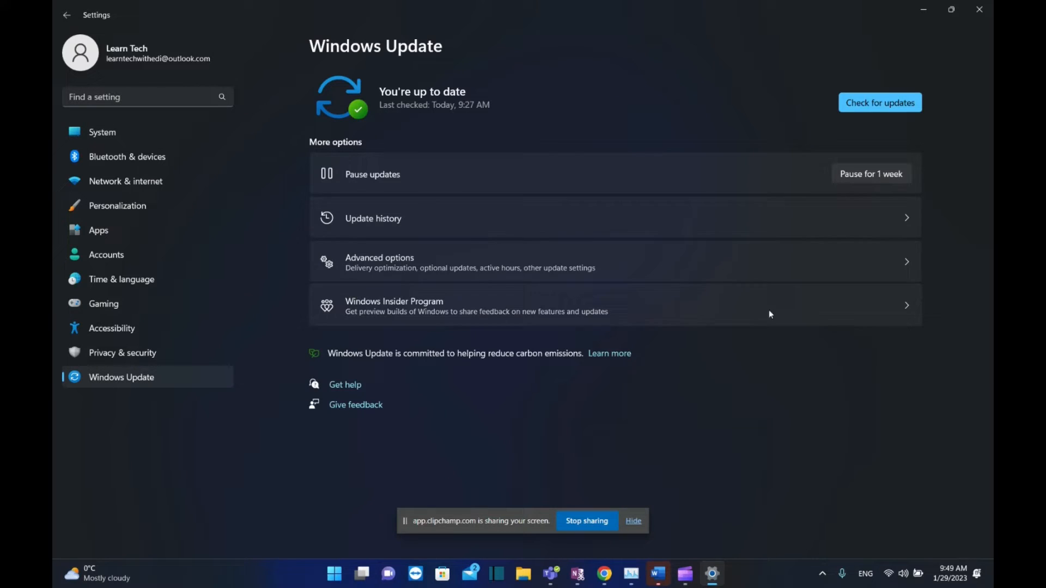
click(879, 102)
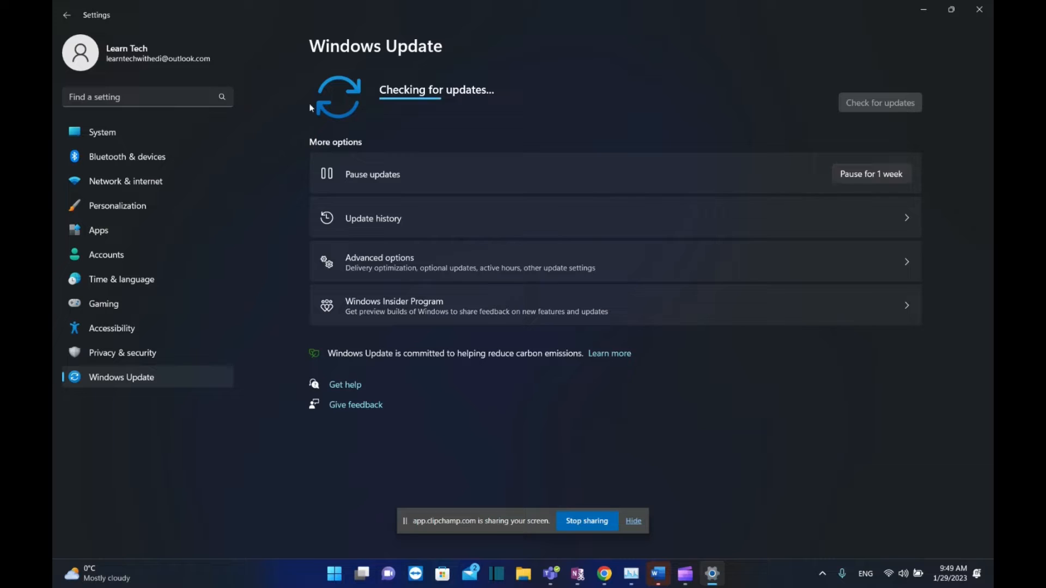
mouse_move(698, 345)
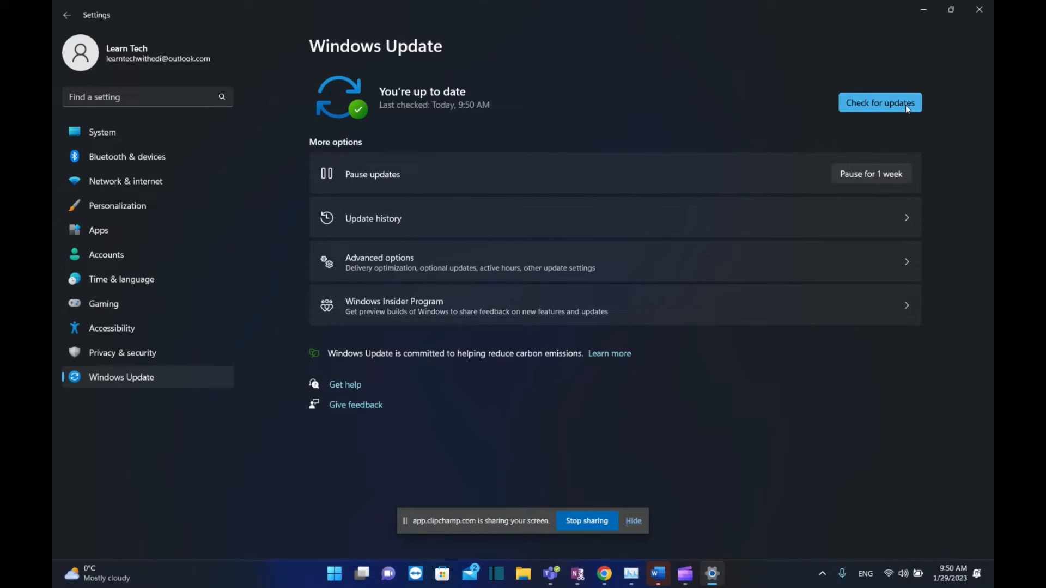
mouse_move(894, 89)
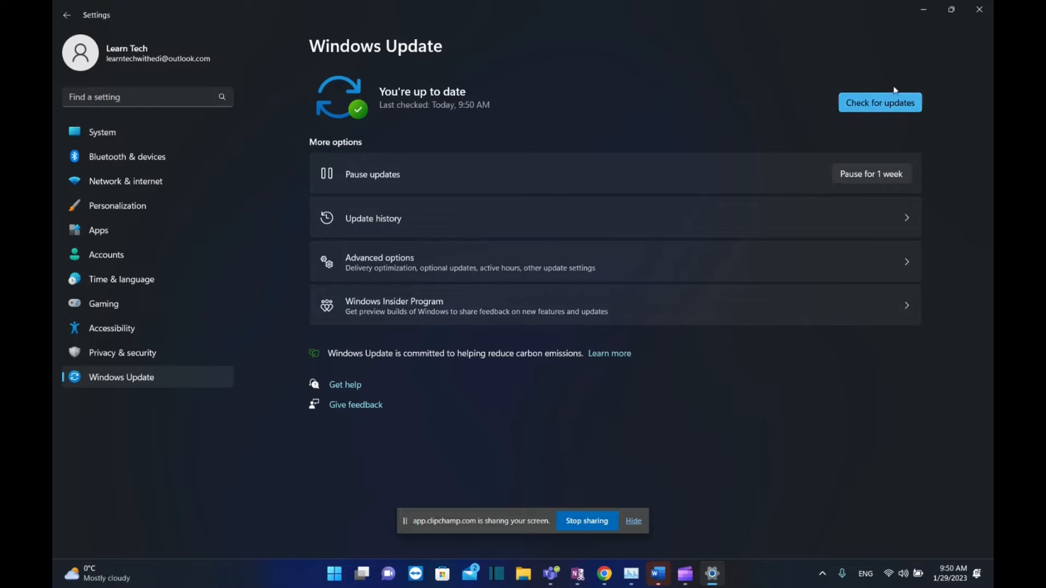
Scroll System settings to About to verify OS build 22623.1245, then bring up Start.
click(101, 132)
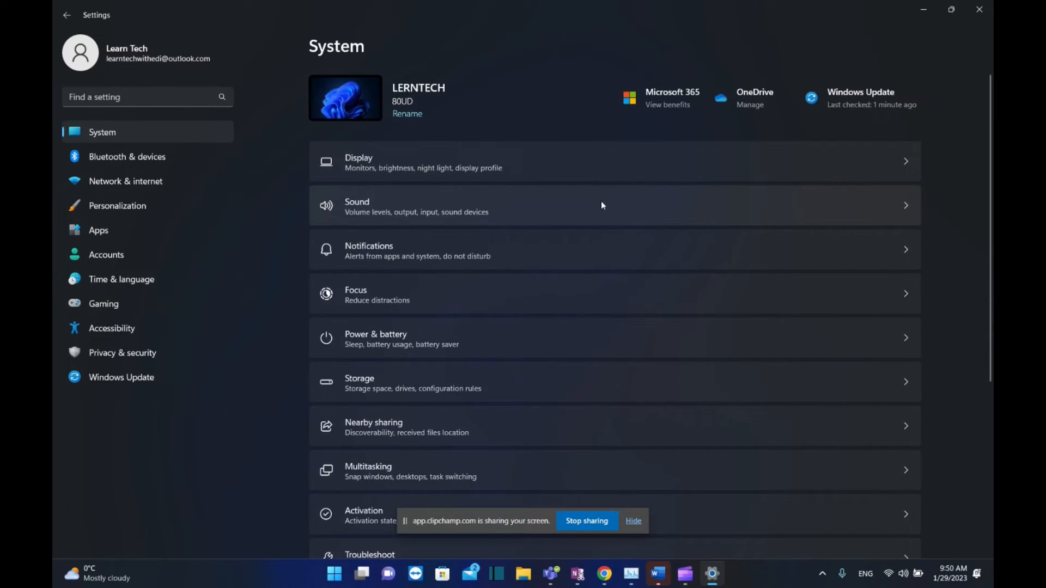
scroll(down, 3)
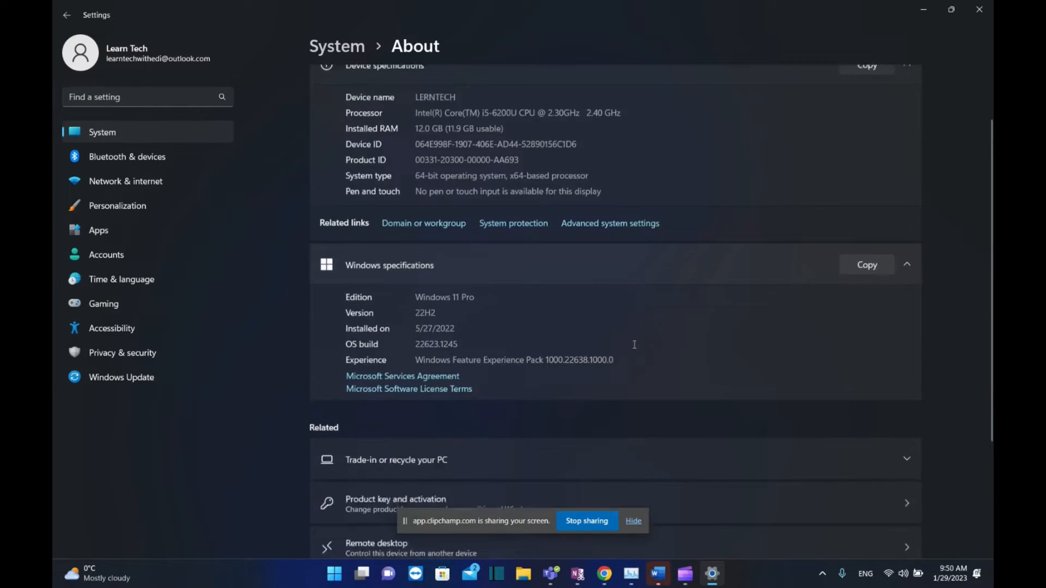
scroll(down, 3)
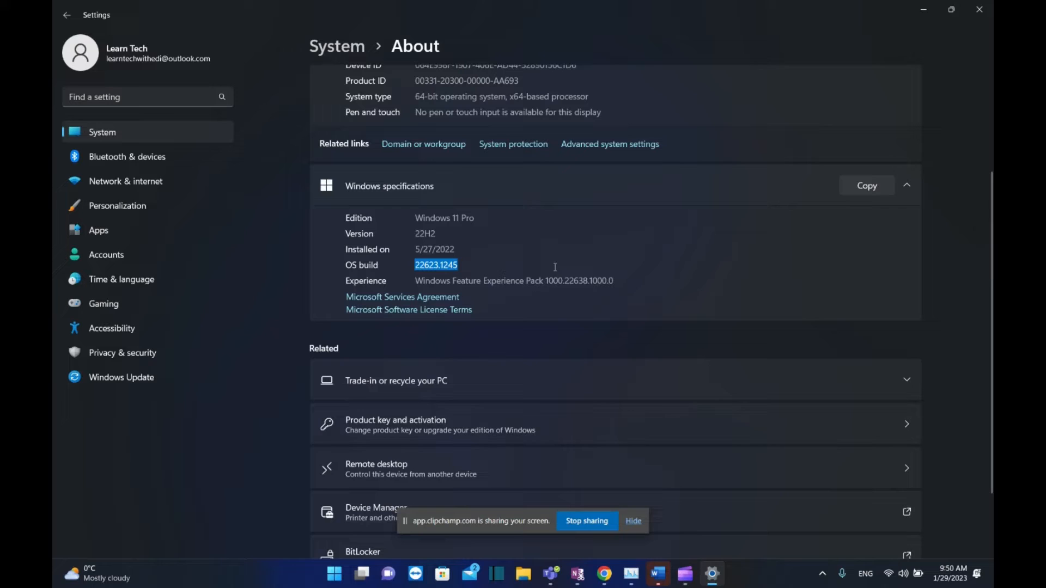
mouse_move(436, 231)
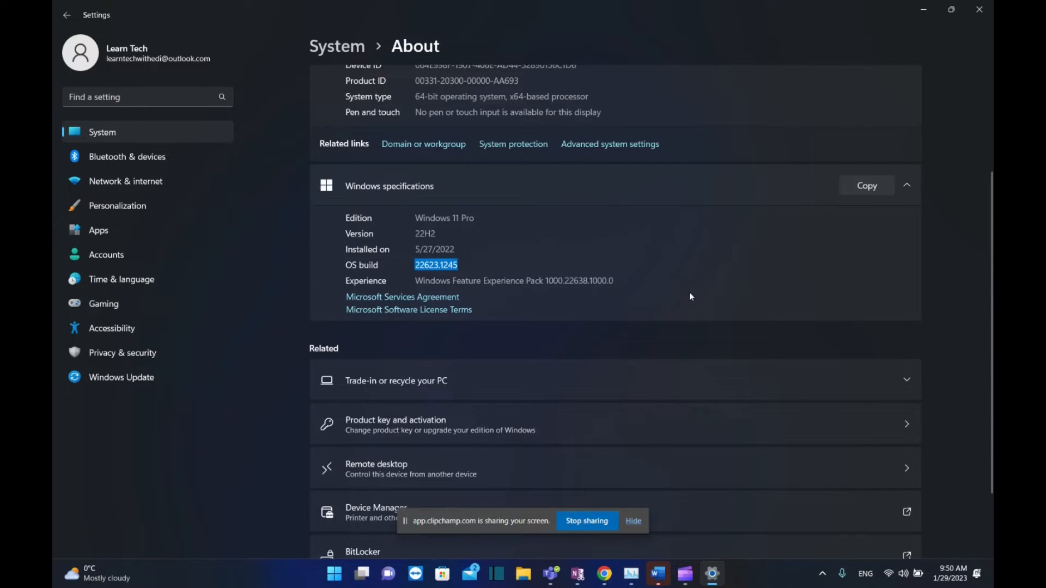
mouse_move(761, 310)
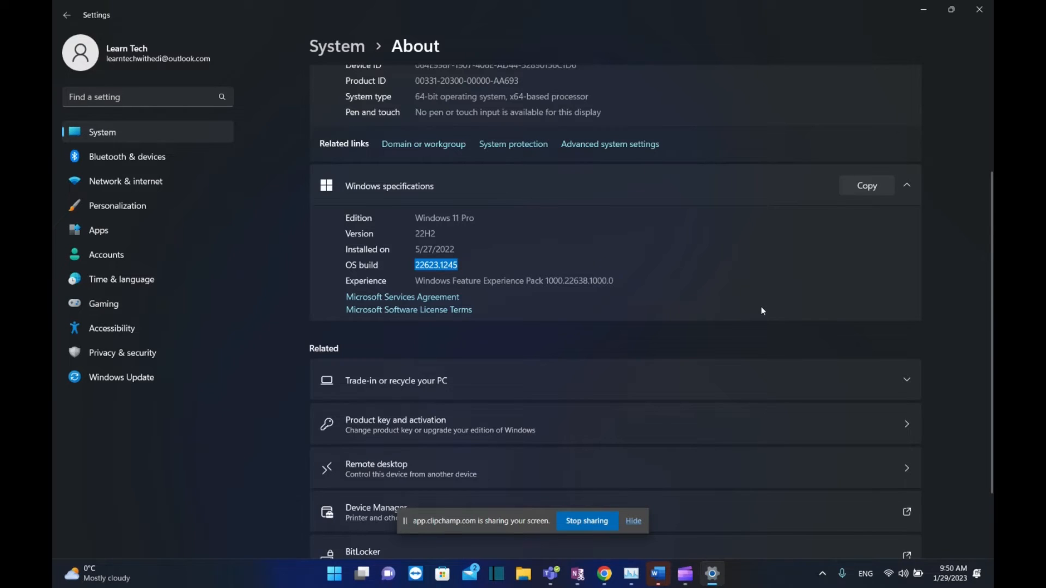
mouse_move(763, 276)
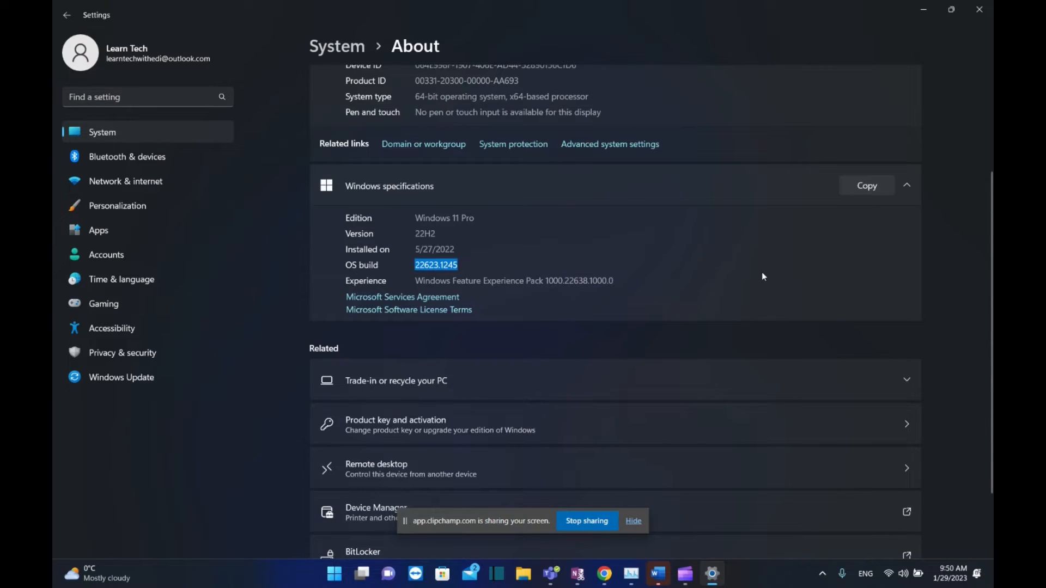
click(334, 574)
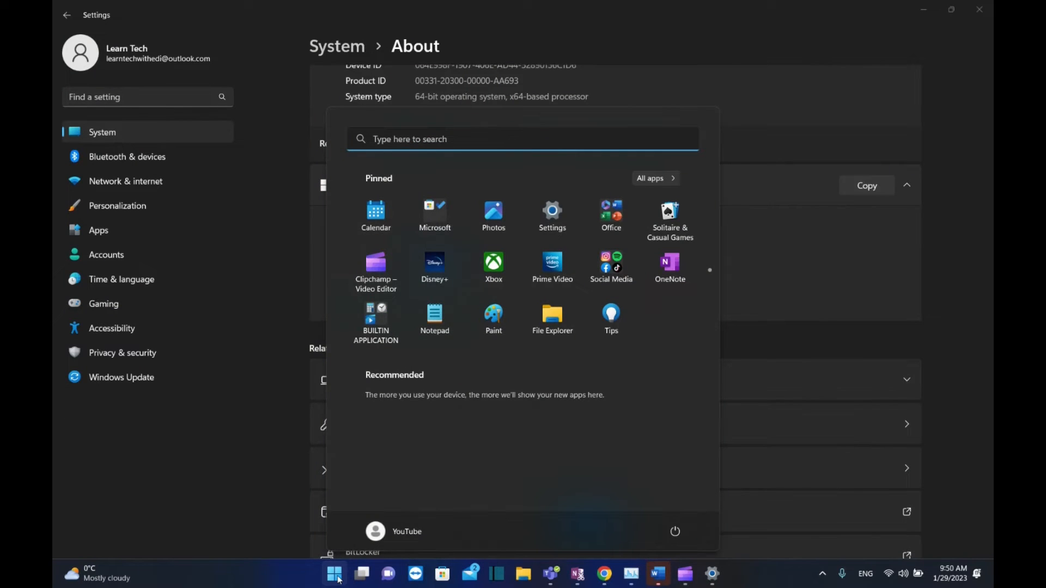
Launch Microsoft Store via Start search and view Library updates for Phone Link and Mail and Calendar.
text(microsft)
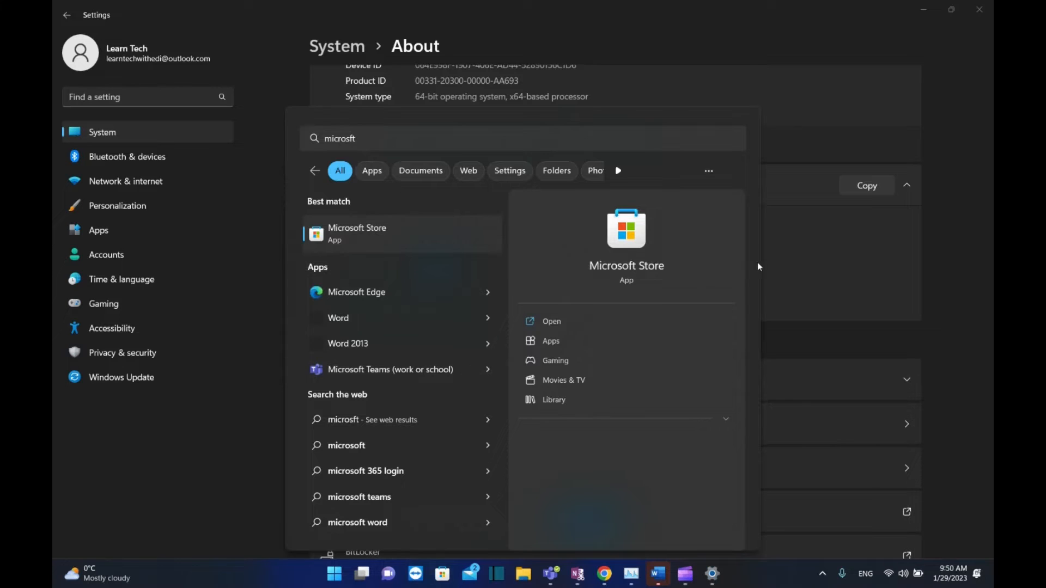
click(551, 321)
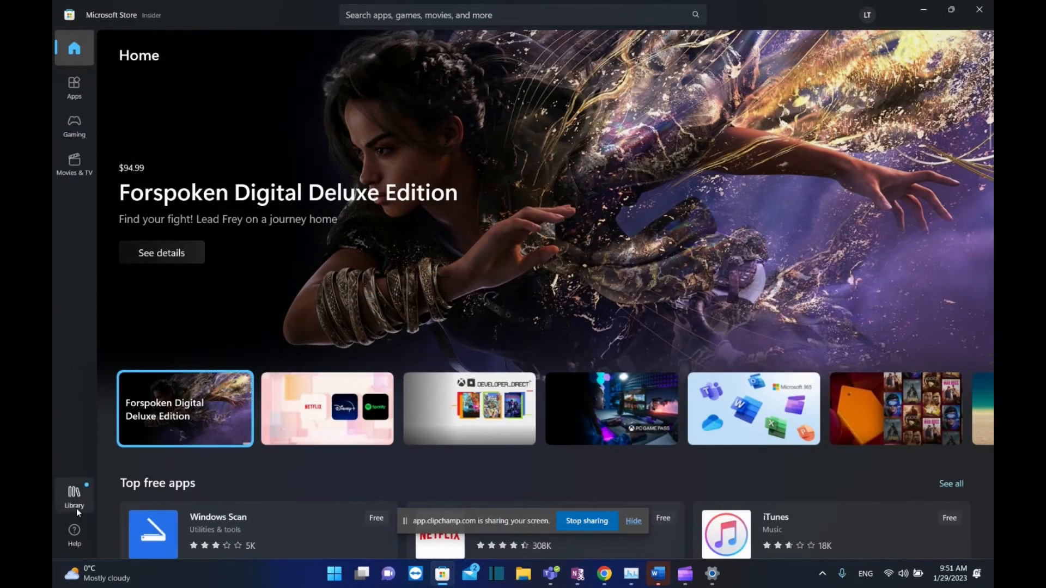
click(74, 495)
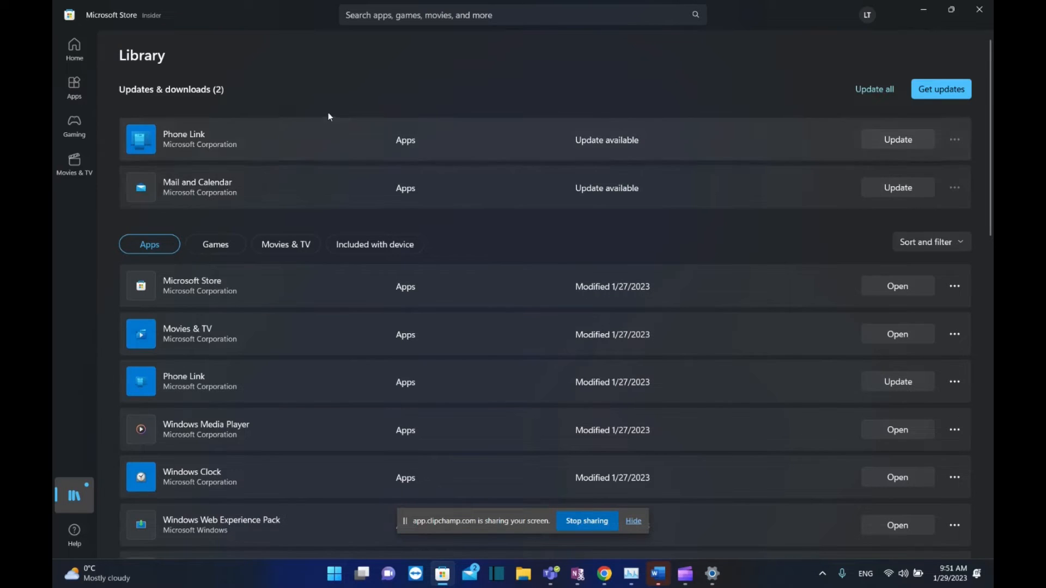
mouse_move(898, 139)
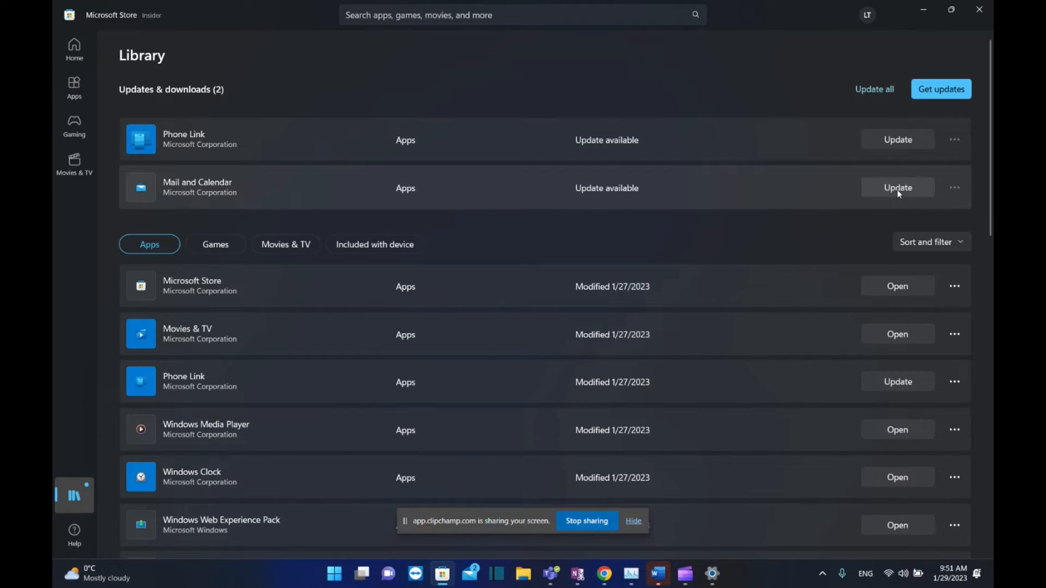
Update Mail and Calendar, locate Snipping Tool (modified 1/27/2023), and activate the store search box.
click(897, 187)
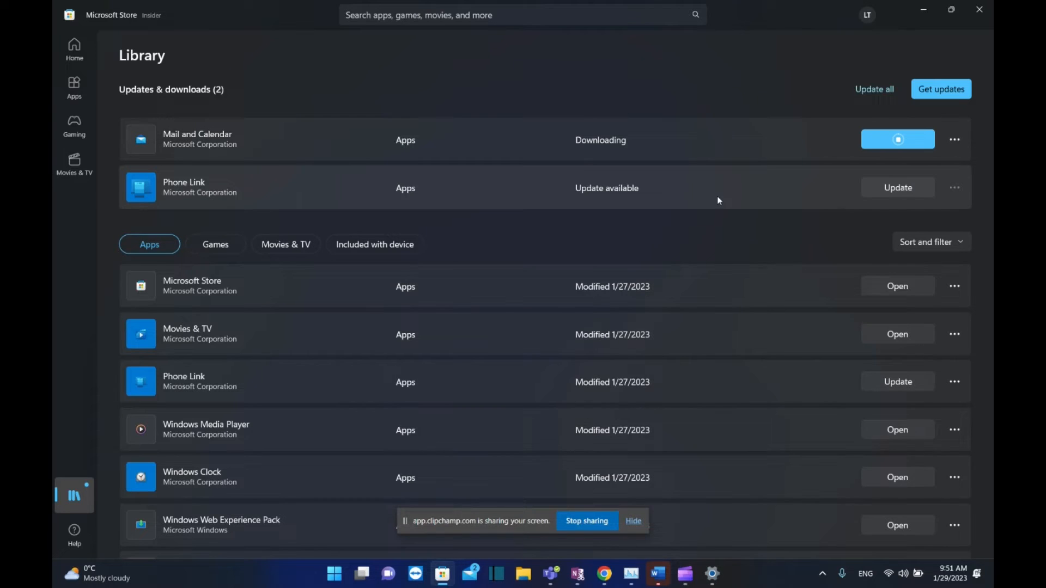
scroll(down, 3)
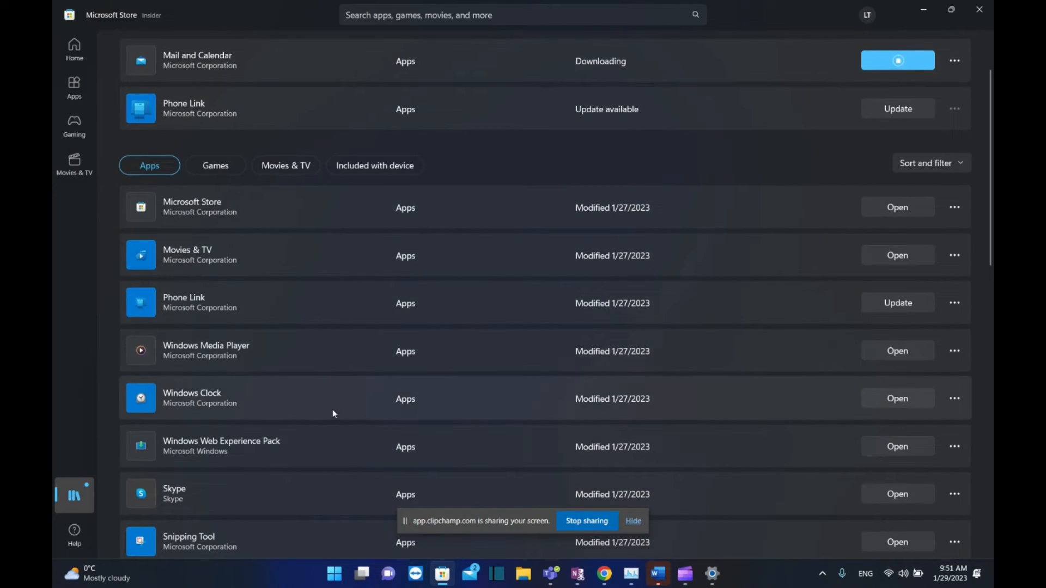
scroll(down, 3)
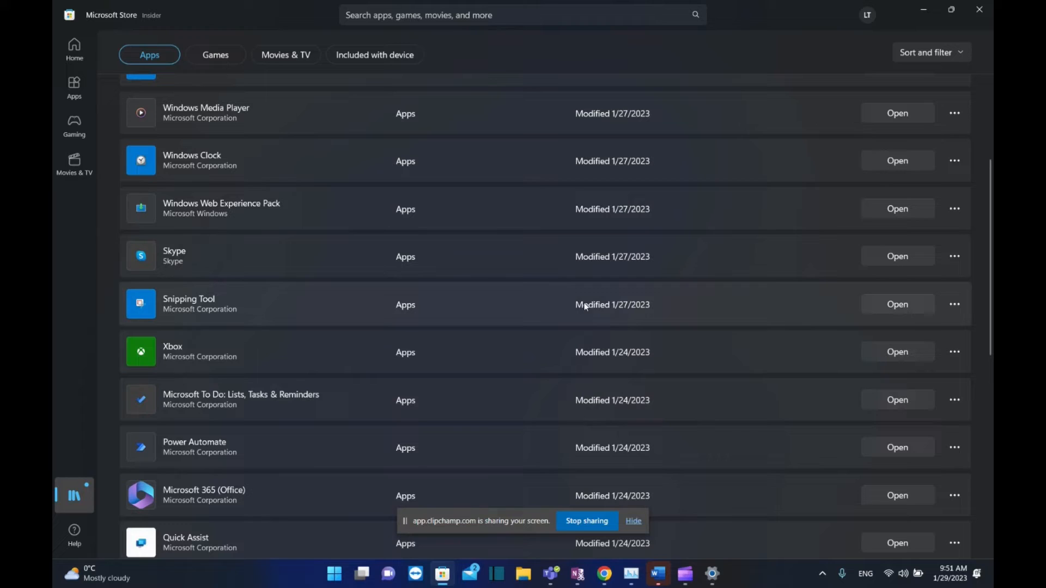
mouse_move(908, 312)
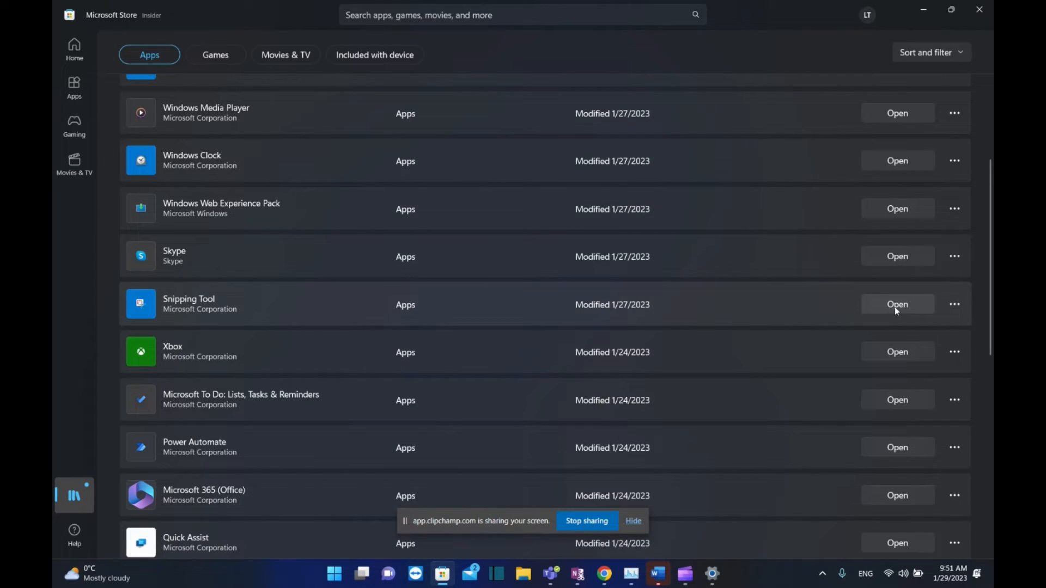
mouse_move(558, 356)
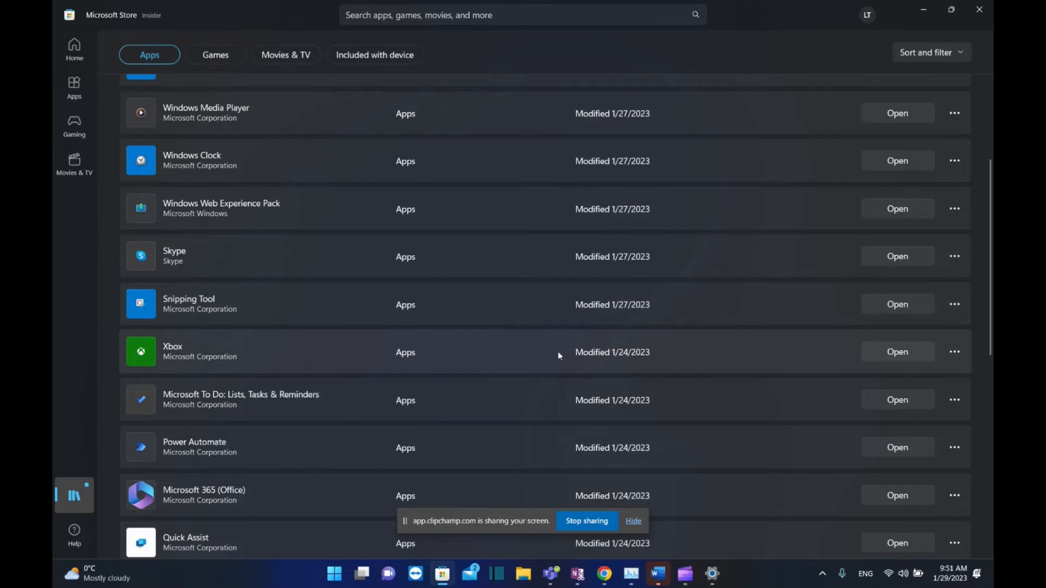
mouse_move(614, 309)
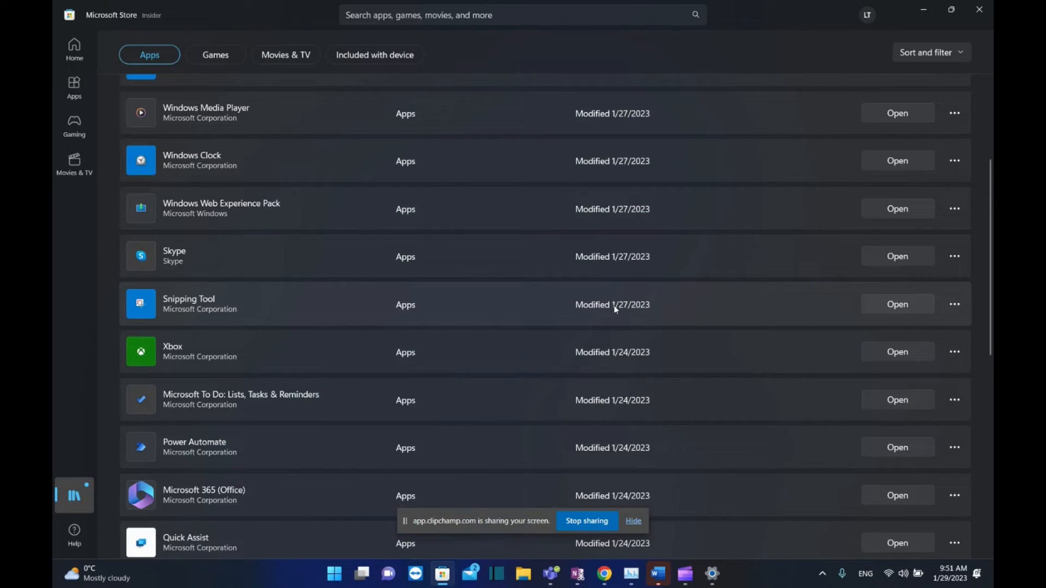
mouse_move(634, 312)
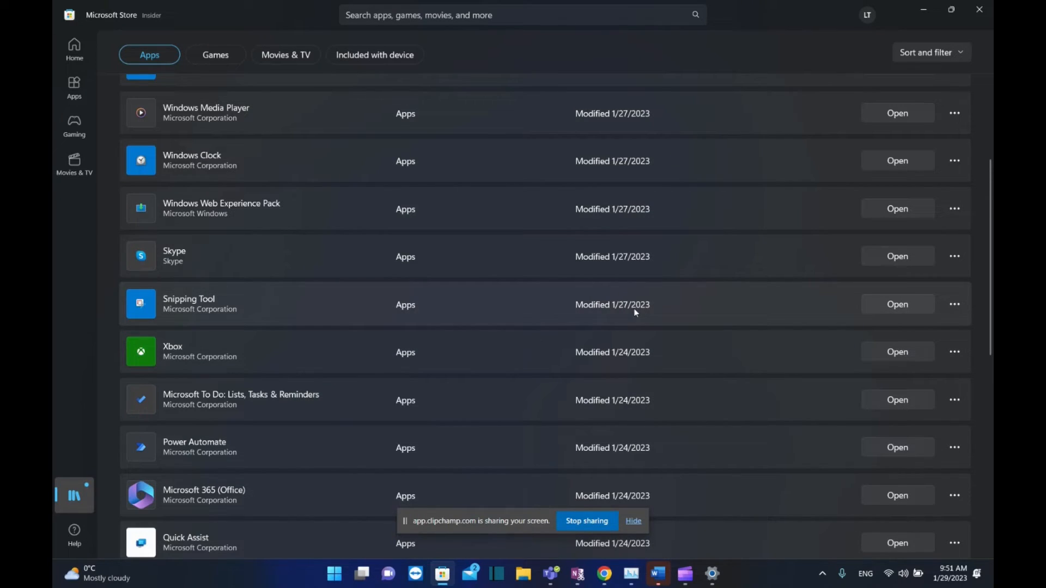
click(520, 14)
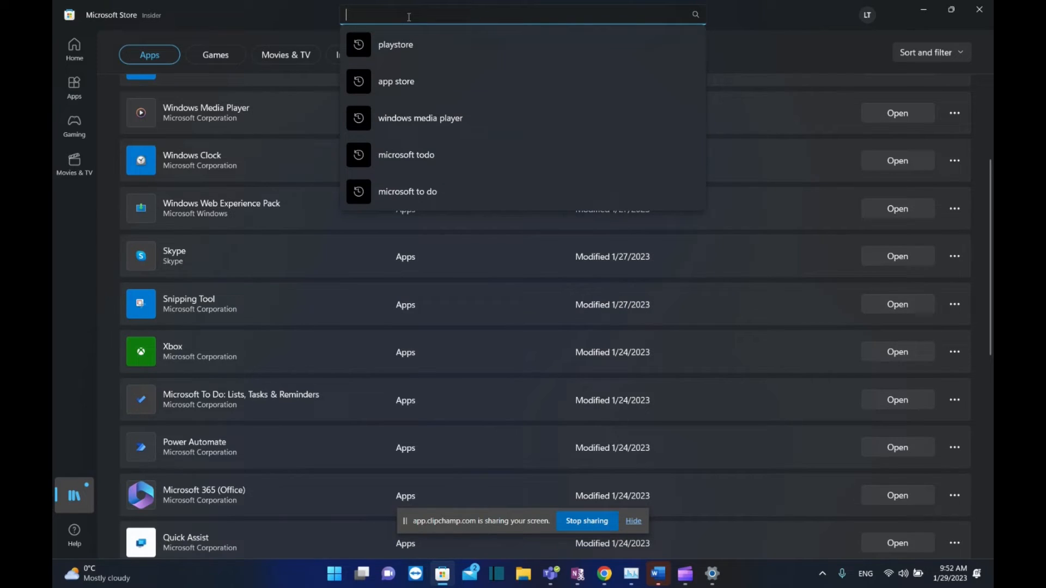
Search the Store for 'snipping tool' to reach its installed product page.
text(snipping)
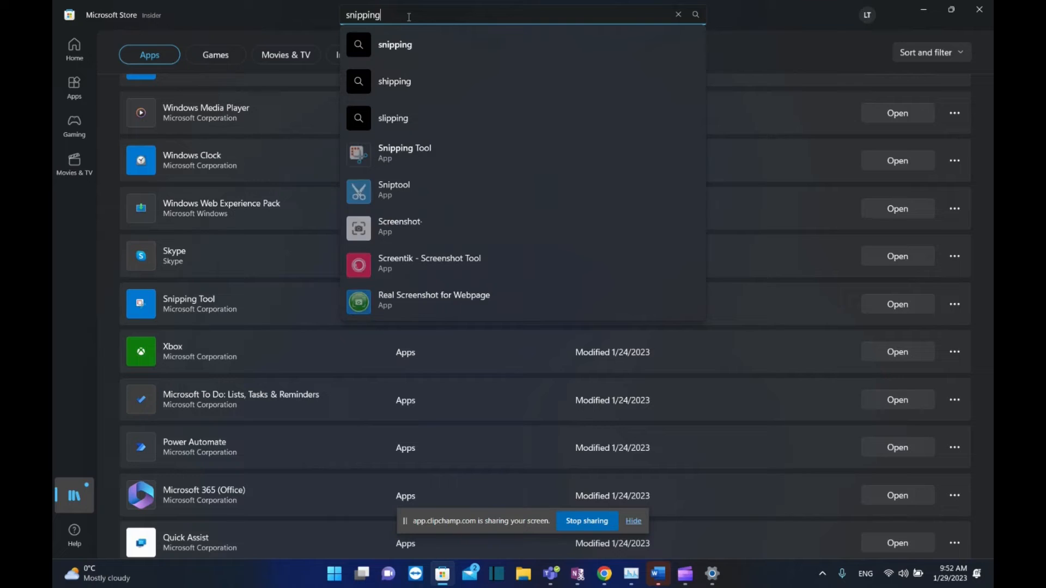
mouse_move(491, 16)
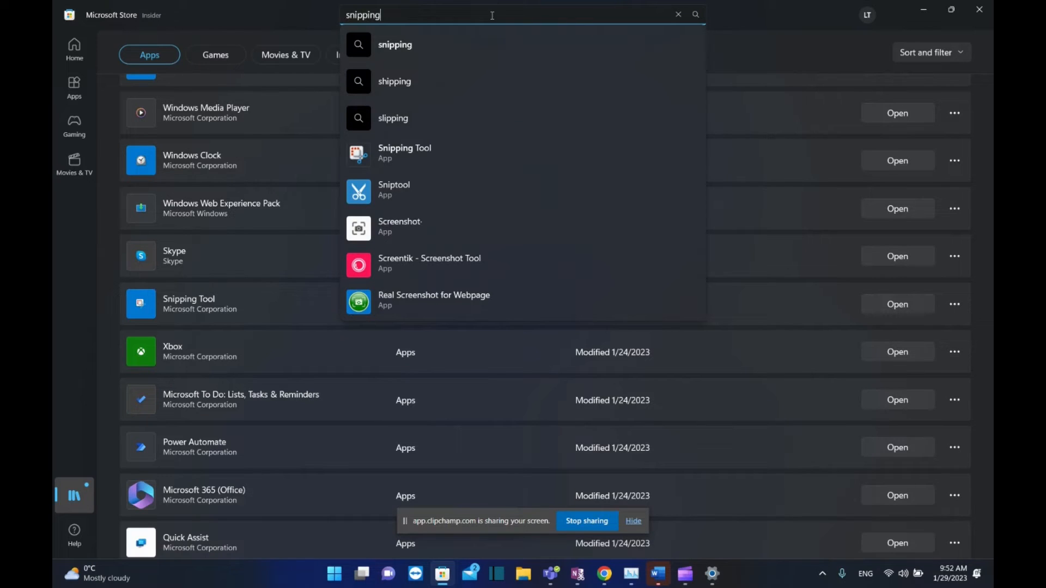
text(tool)
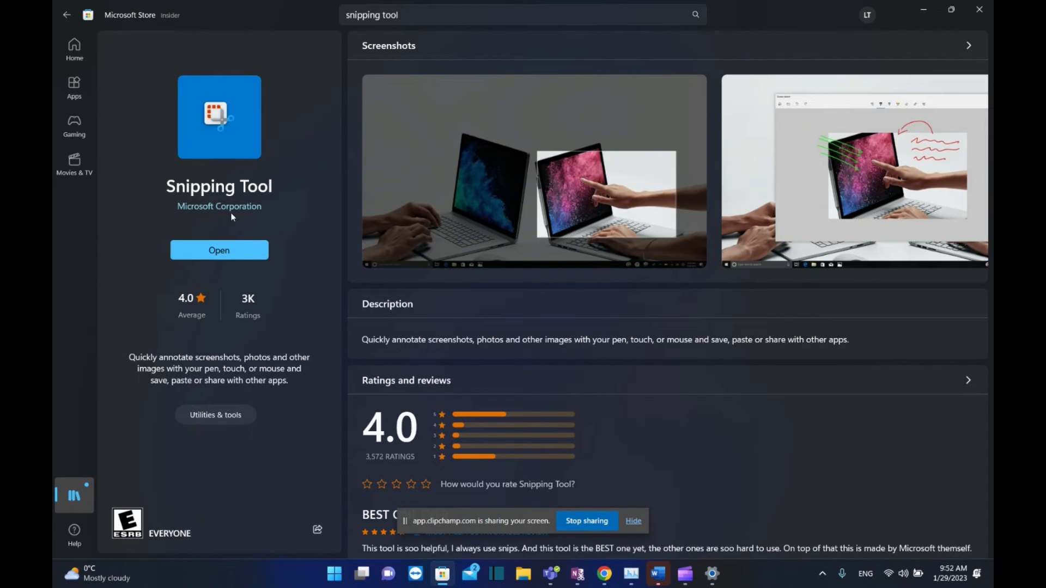
mouse_move(223, 237)
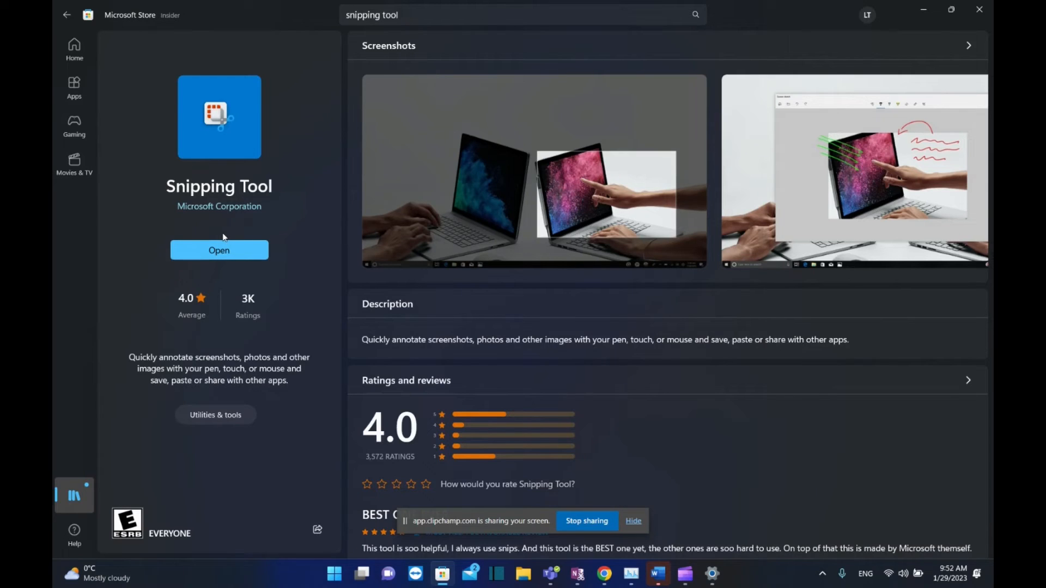
mouse_move(239, 235)
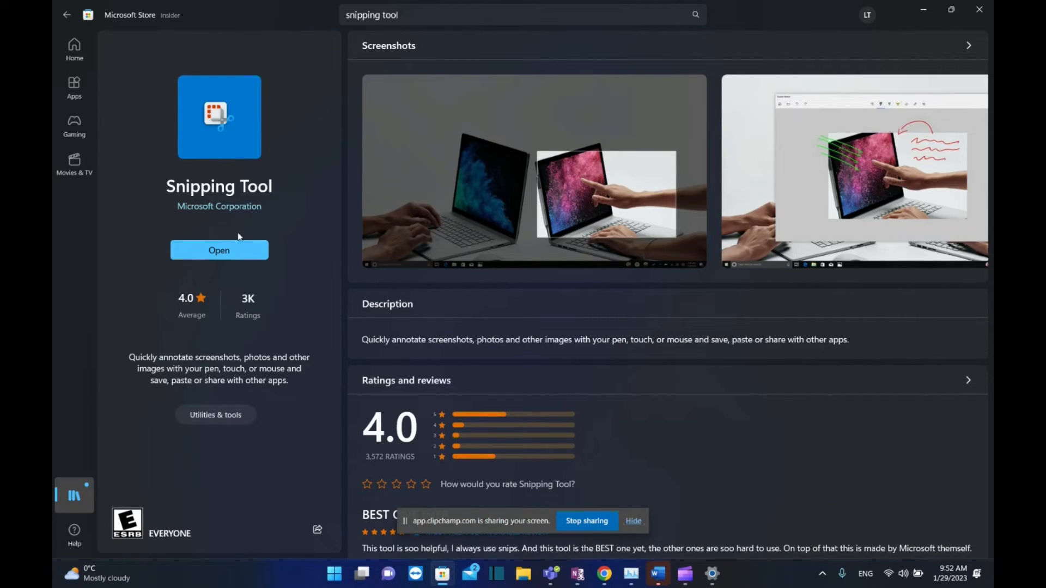
mouse_move(250, 188)
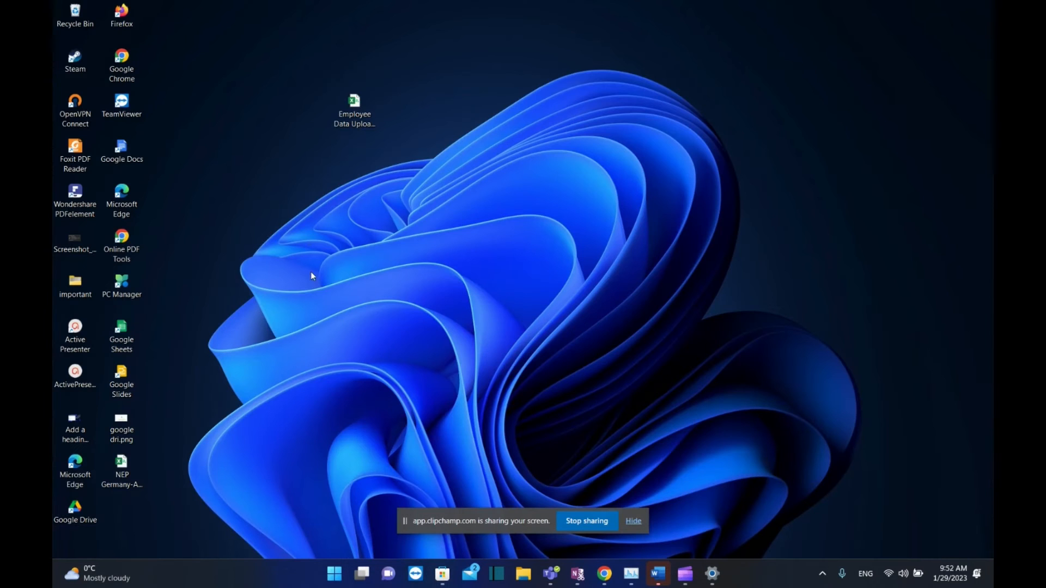
mouse_move(307, 544)
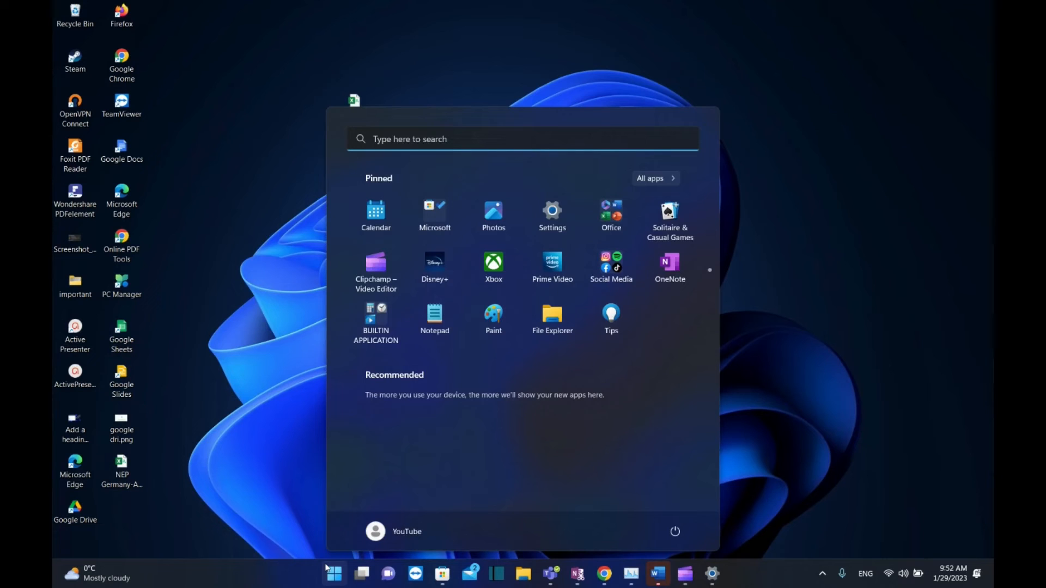
Launch Snipping Tool from Start search and maximize its window.
text(snipping Tool)
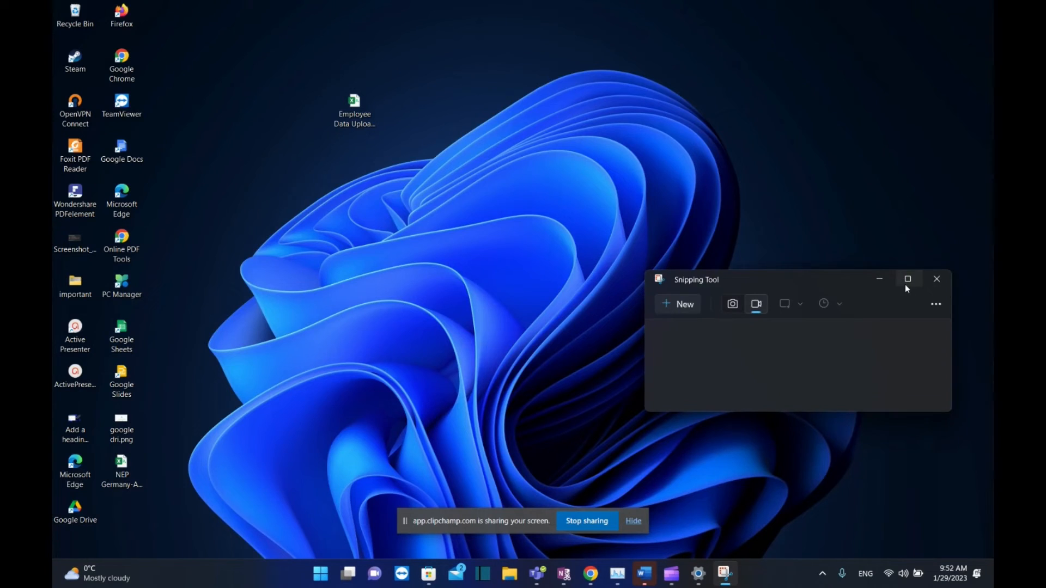
click(907, 279)
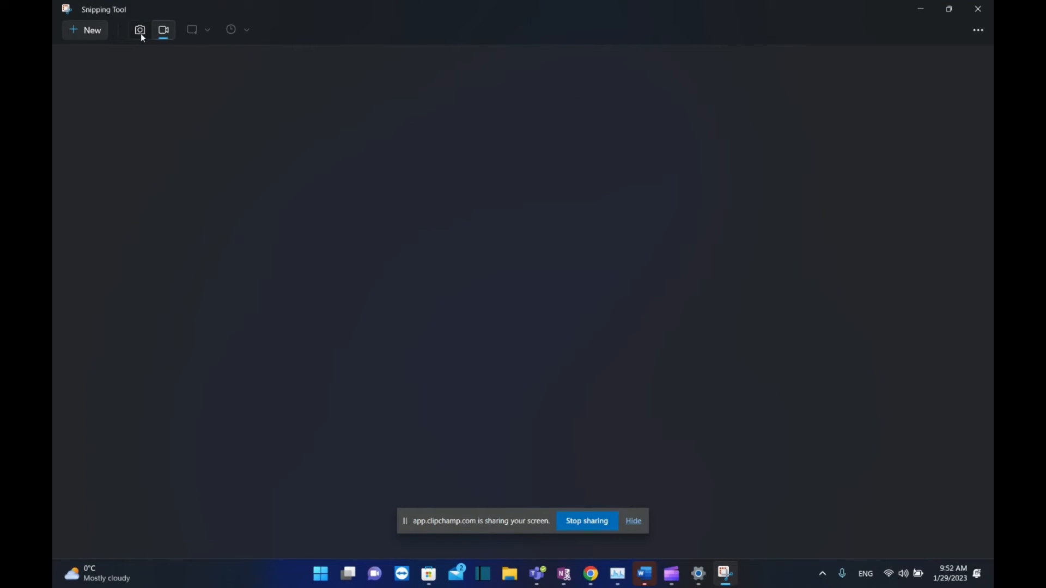
Use Snipping Tool's capture-mode toggle to pick screen recording instead of screenshots.
click(139, 29)
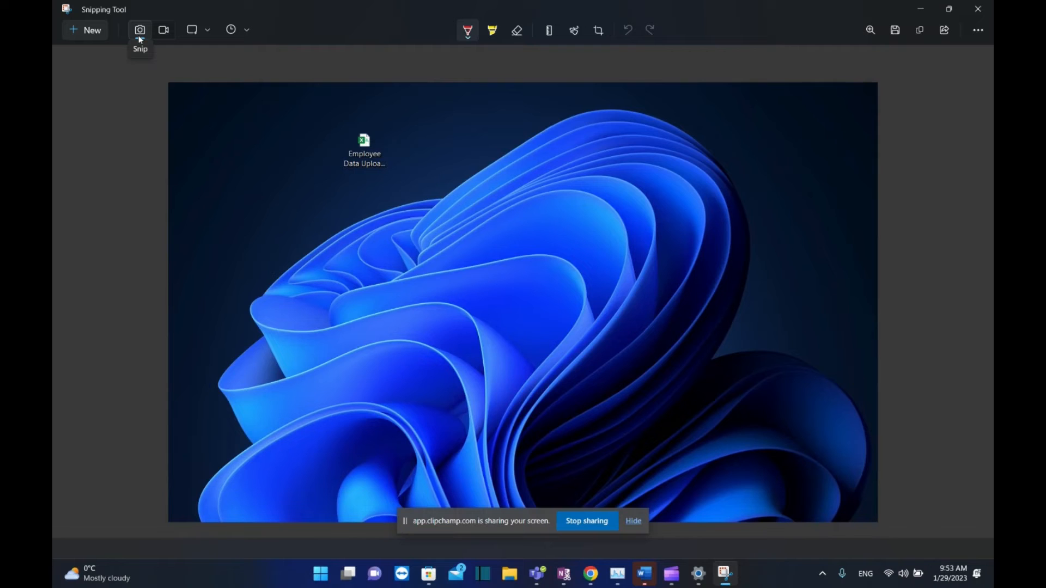
mouse_move(164, 30)
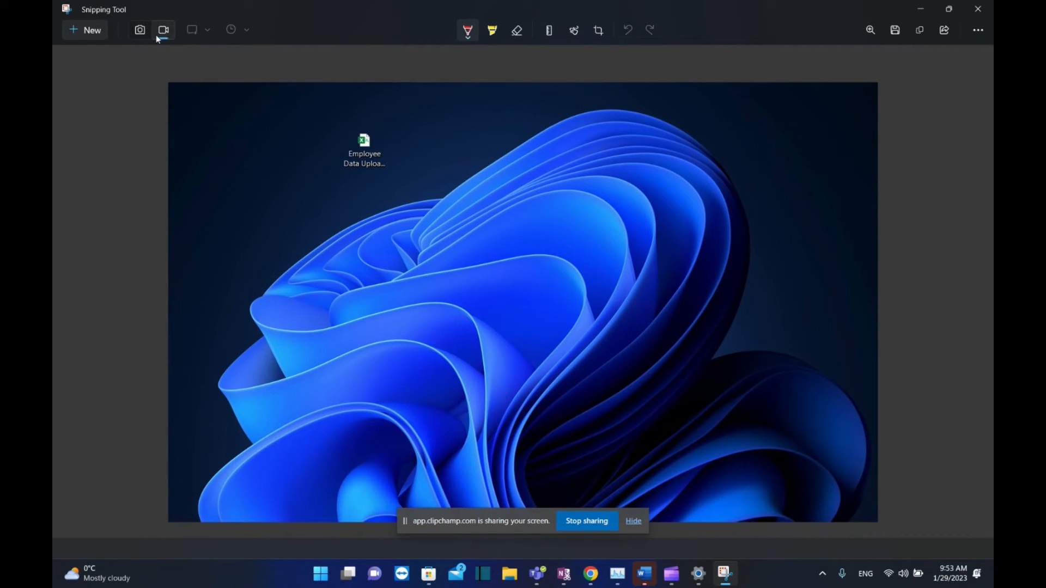
mouse_move(164, 30)
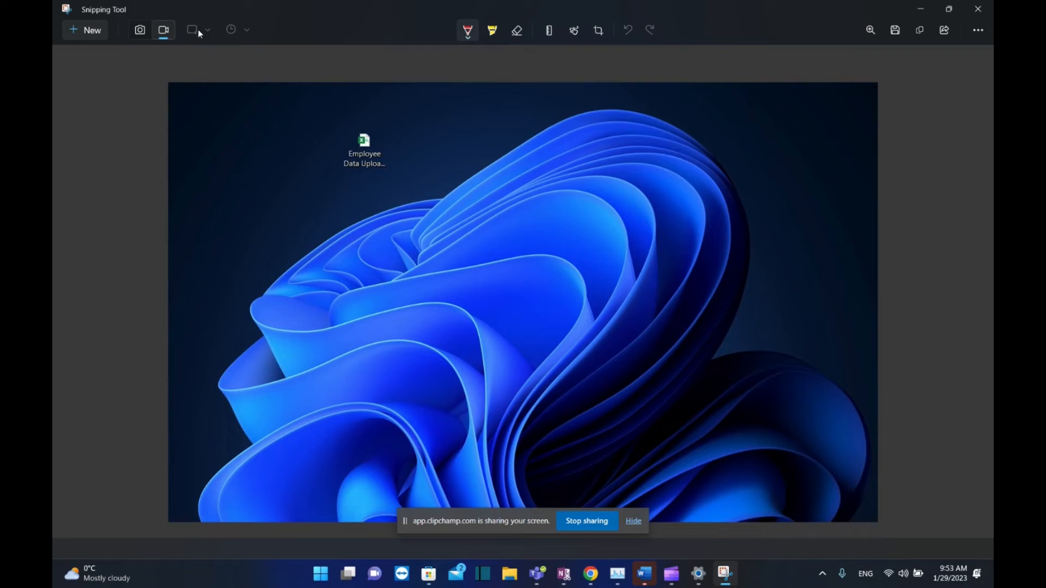
mouse_move(164, 30)
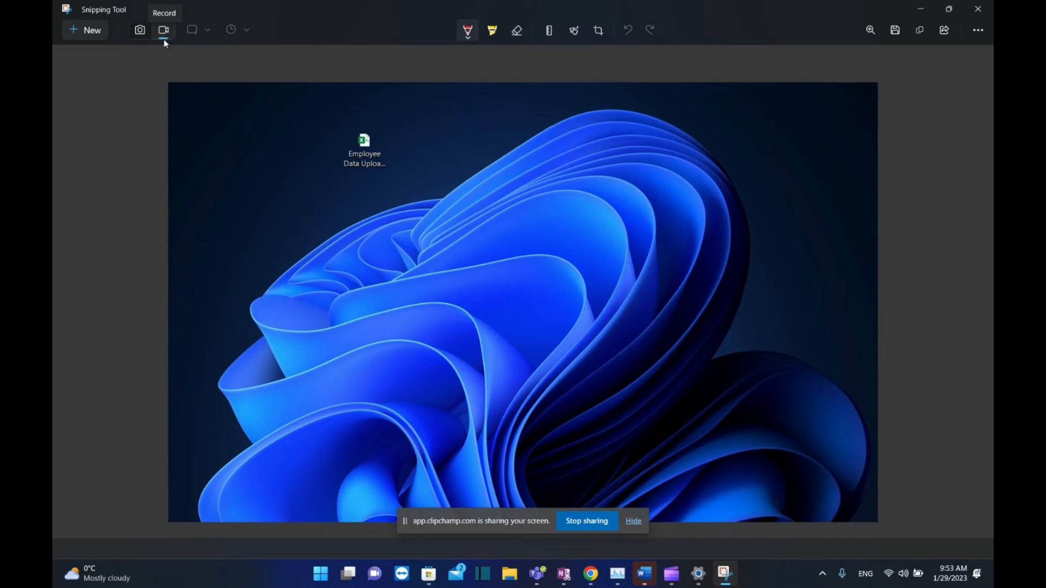
mouse_move(85, 29)
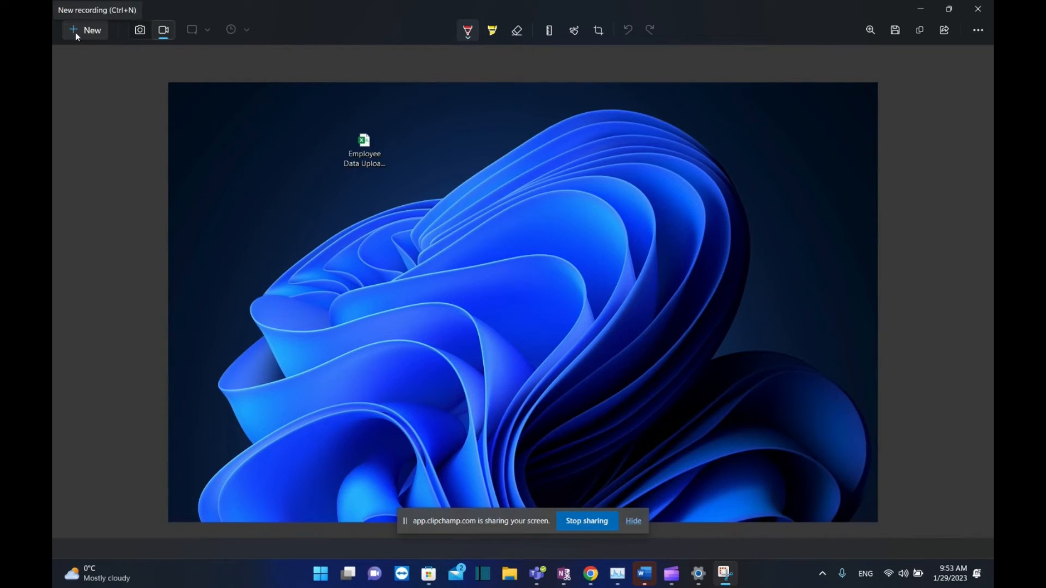
mouse_move(178, 45)
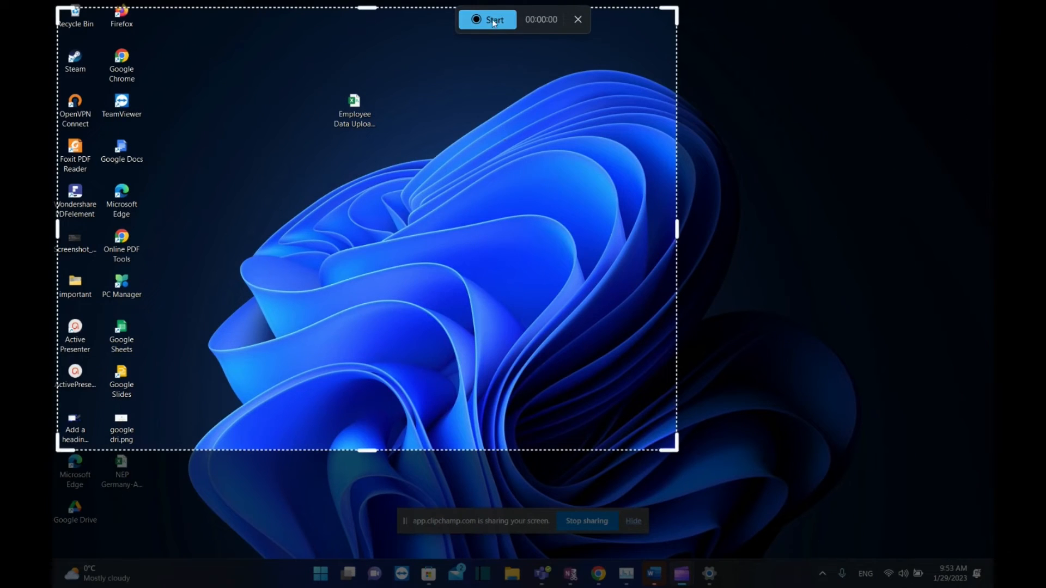
mouse_move(487, 19)
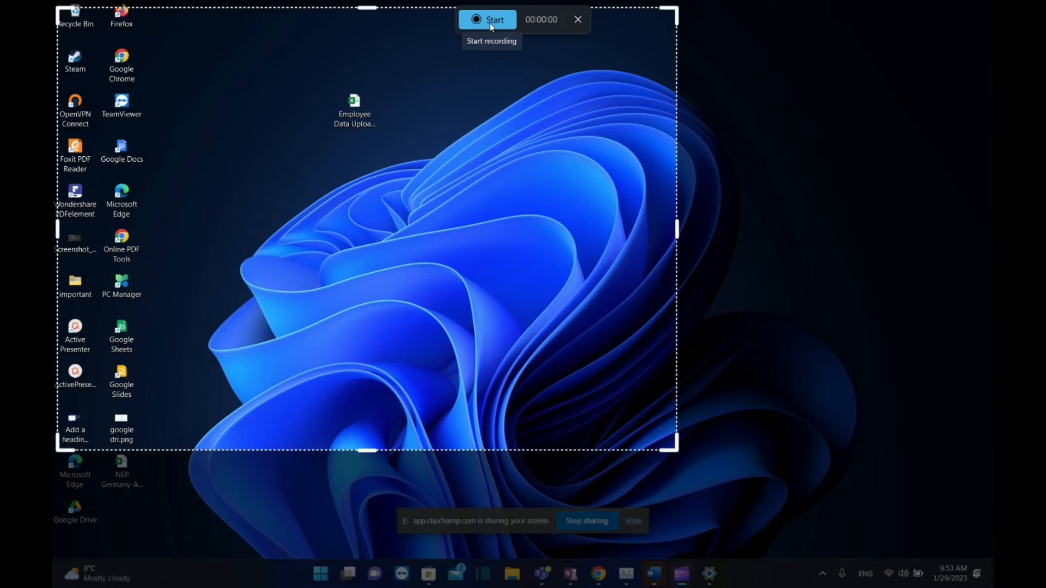
Start the video recording of the framed desktop area.
click(578, 19)
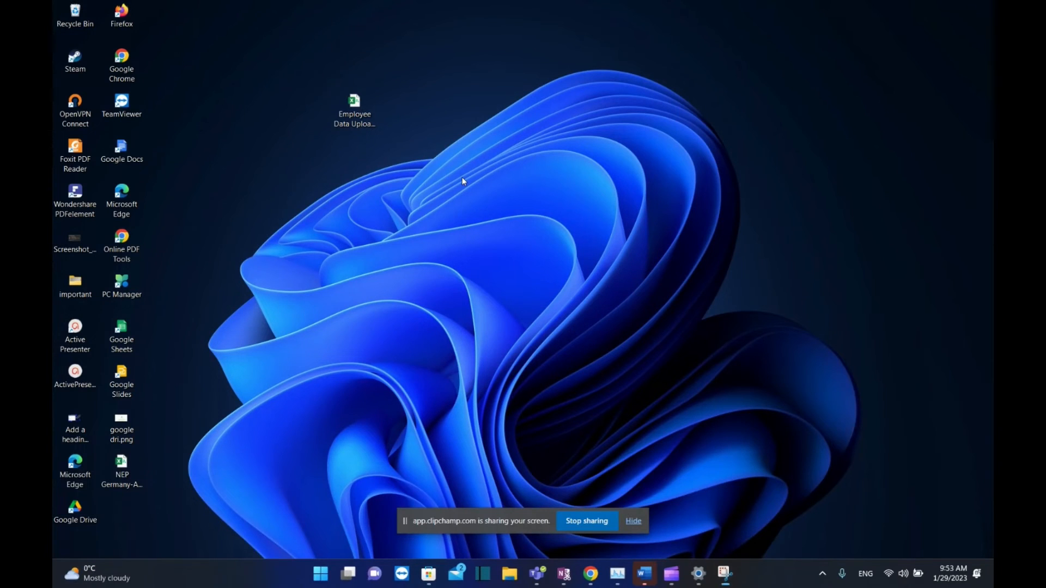
mouse_move(365, 227)
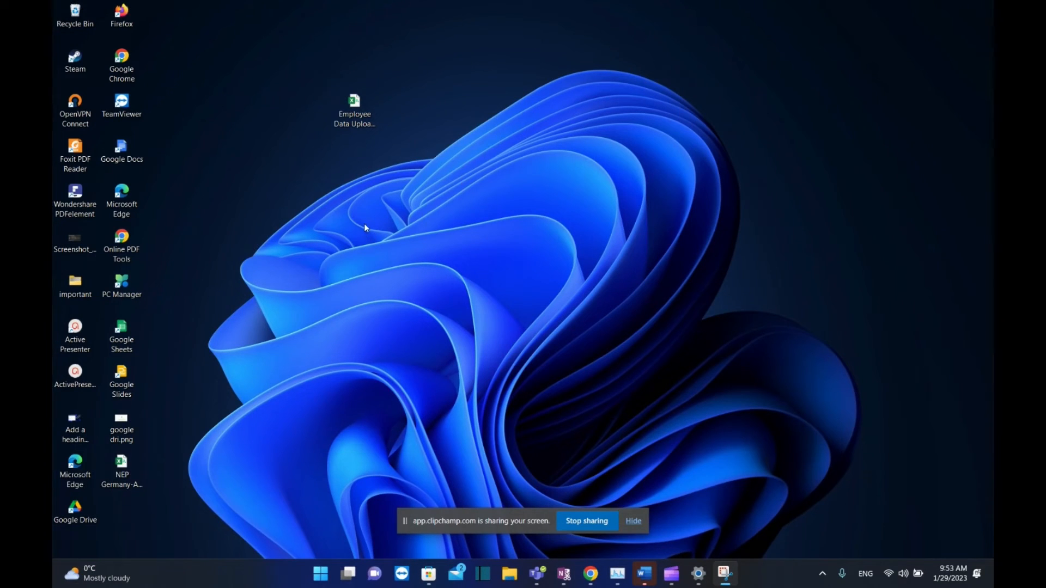
mouse_move(543, 24)
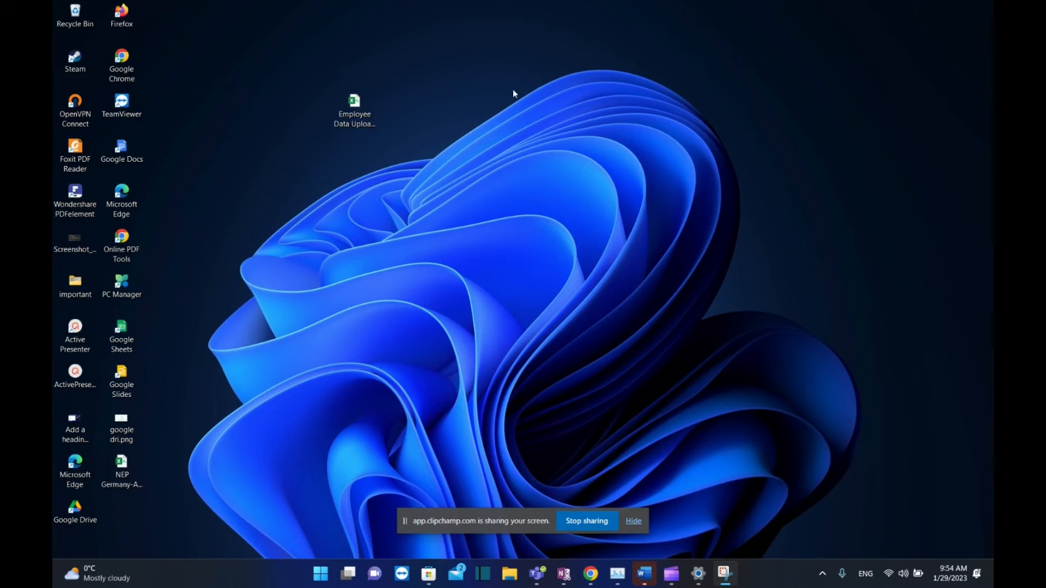
mouse_move(476, 21)
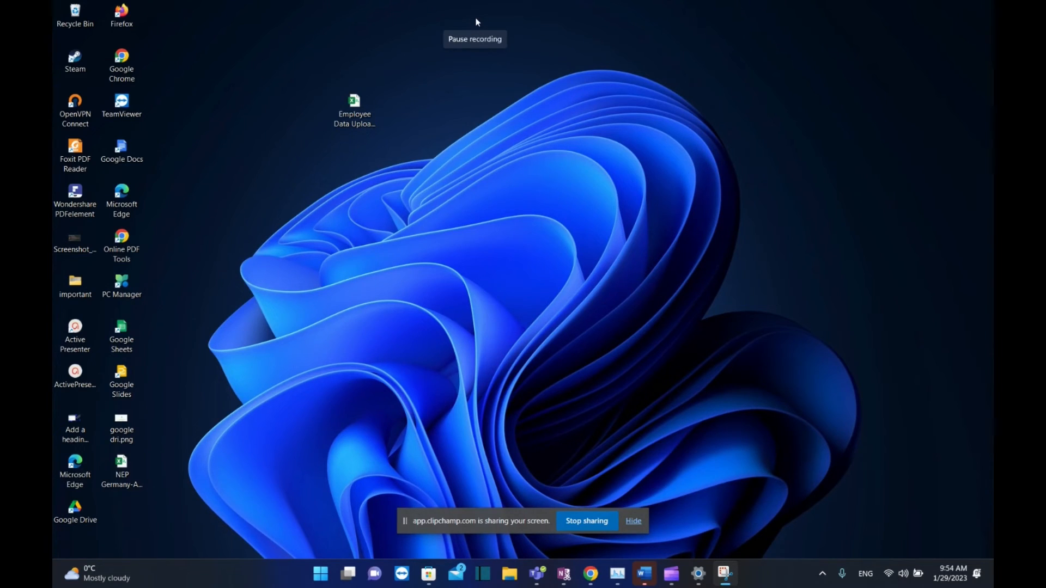
mouse_move(554, 31)
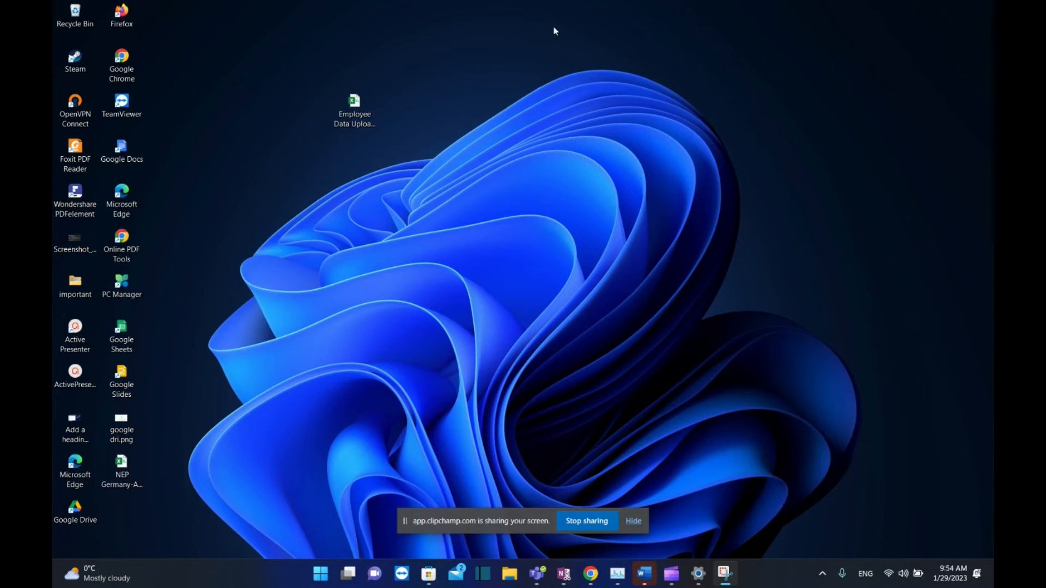
mouse_move(529, 32)
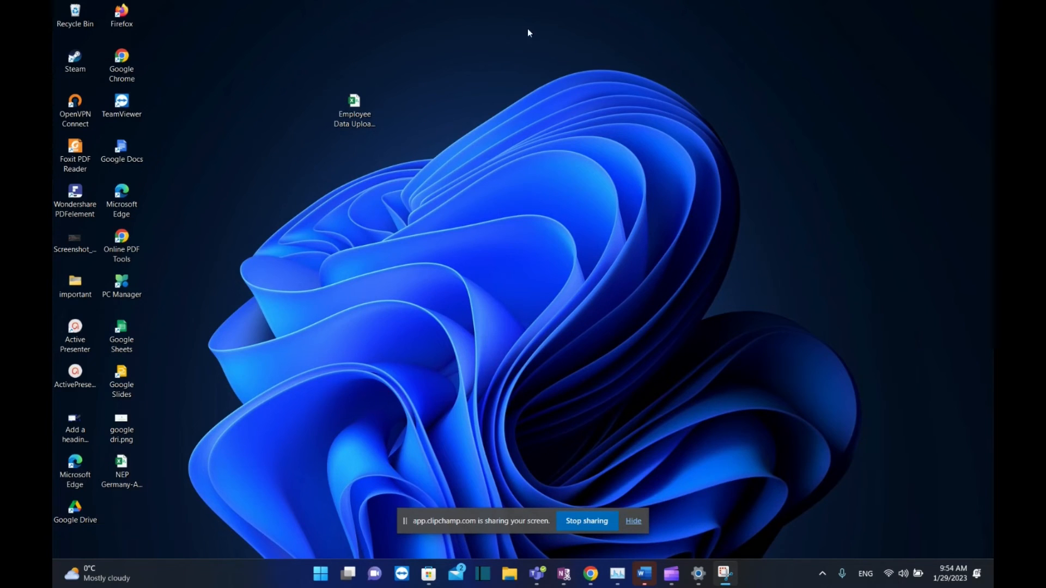
mouse_move(500, 24)
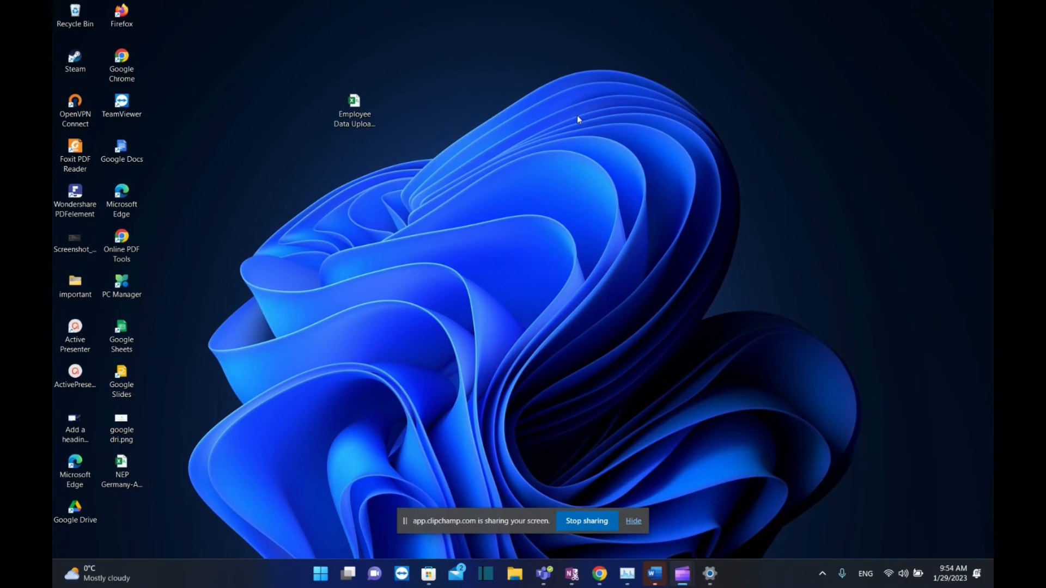
mouse_move(617, 100)
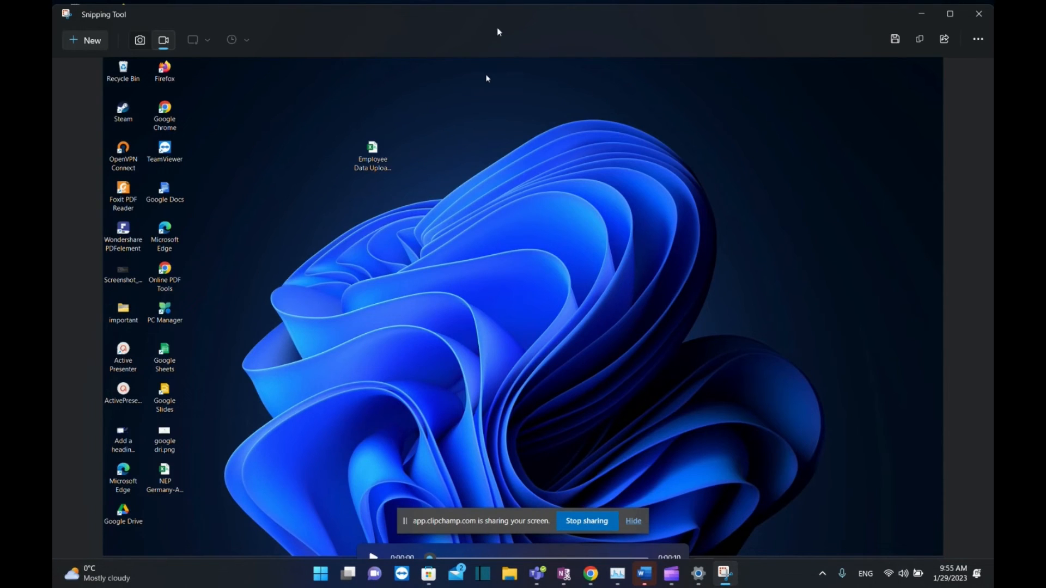
mouse_move(580, 100)
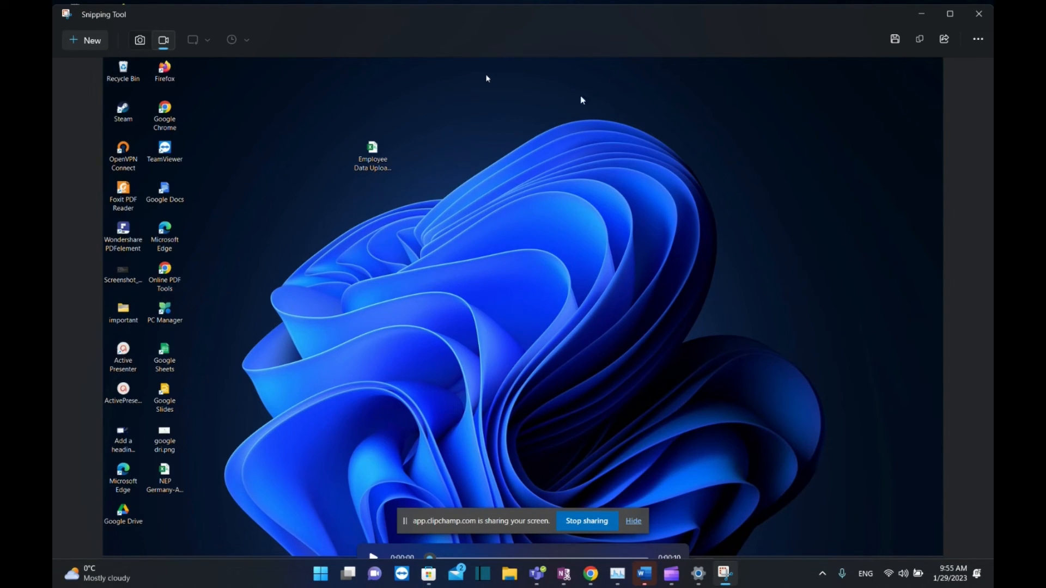
mouse_move(657, 108)
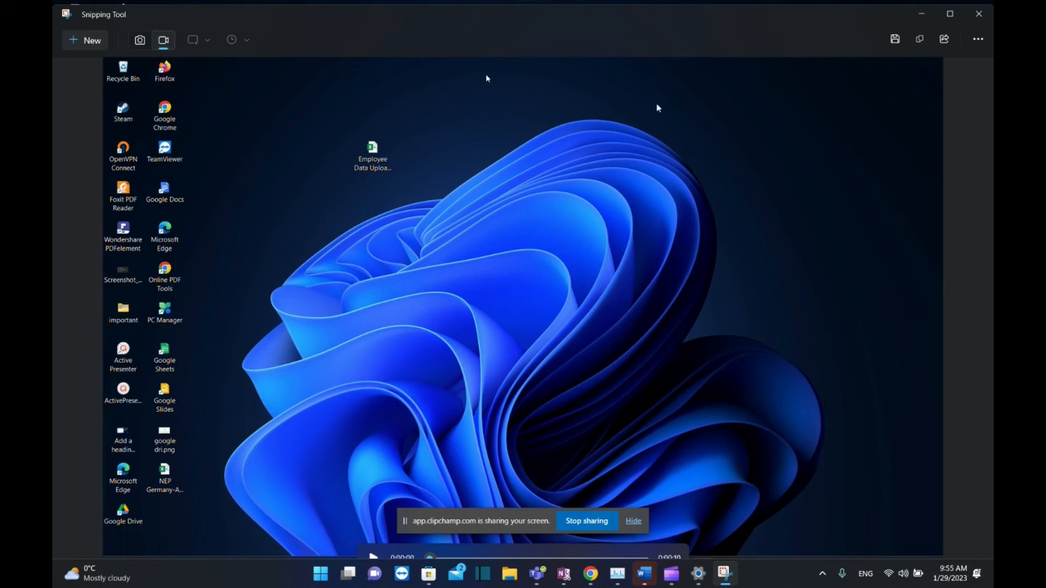
mouse_move(811, 98)
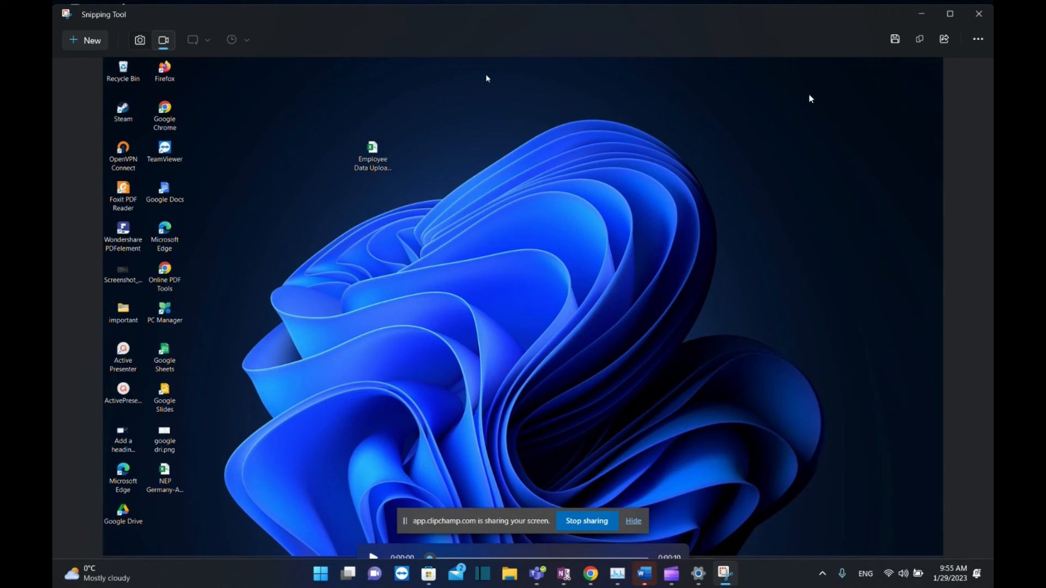
mouse_move(895, 38)
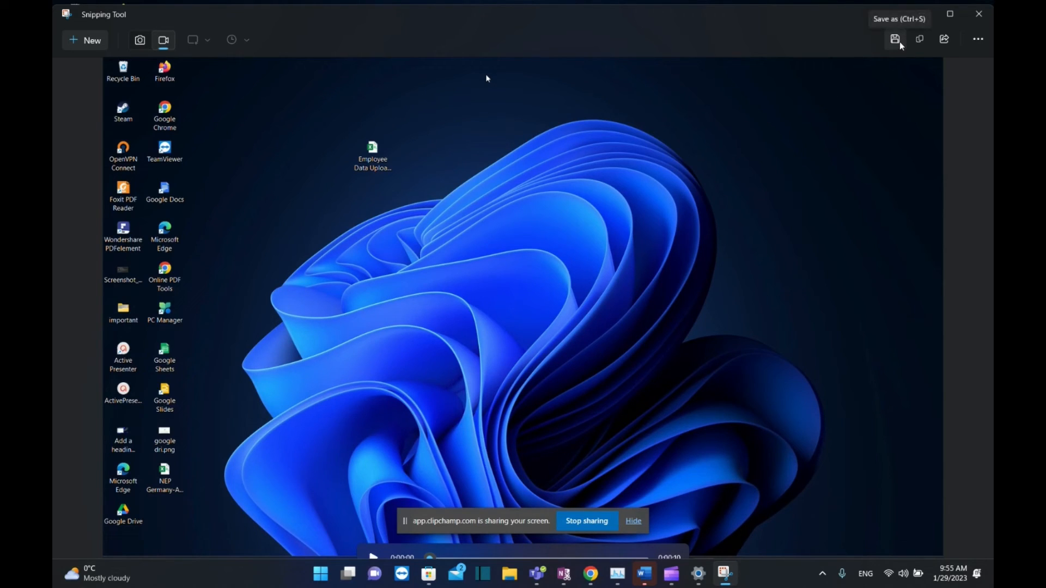
Open Save as, cancel and reopen it, then choose Documents for the MP4 recording.
click(895, 40)
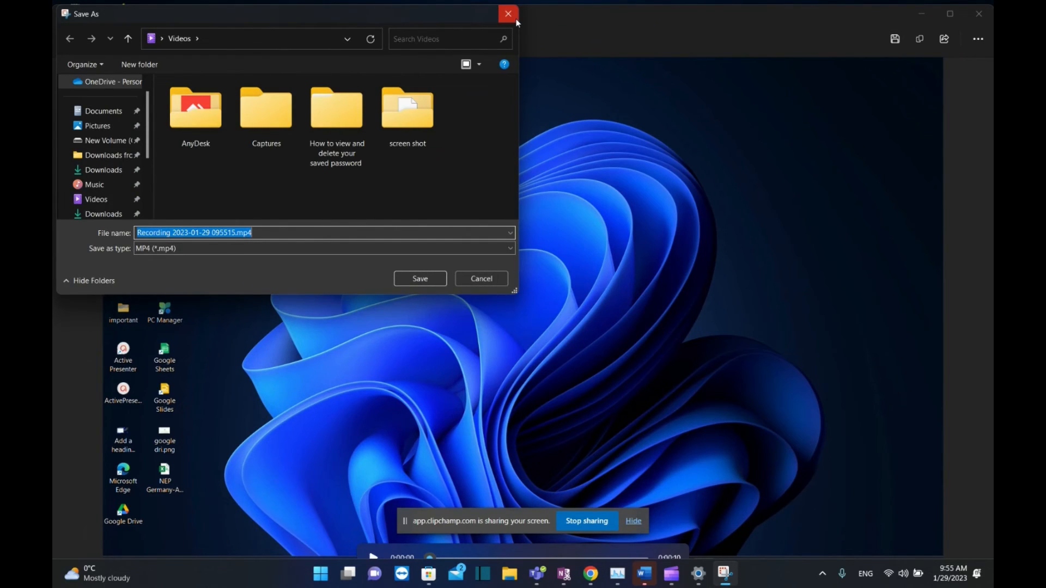
mouse_move(552, 47)
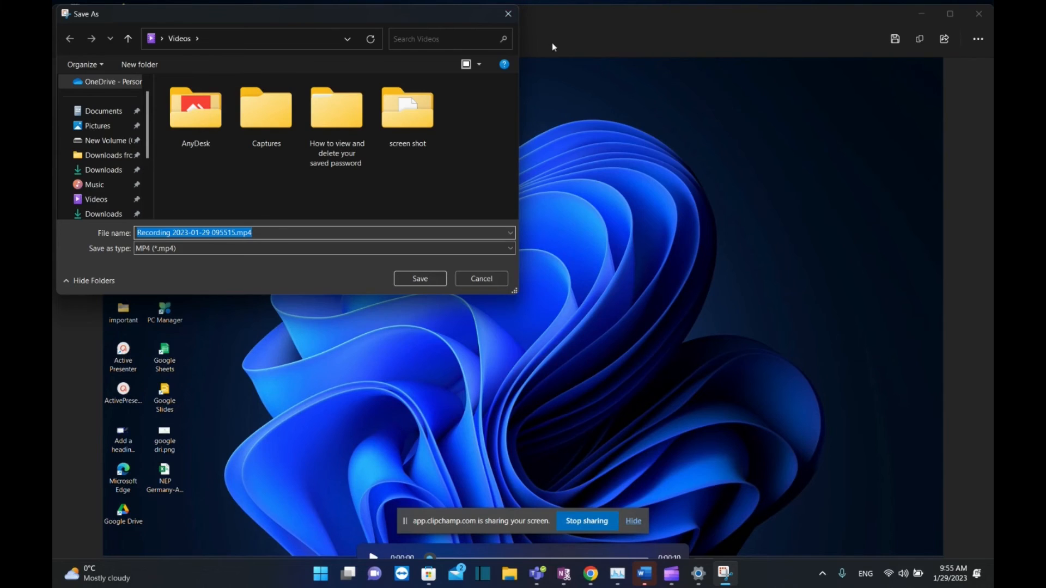
click(481, 278)
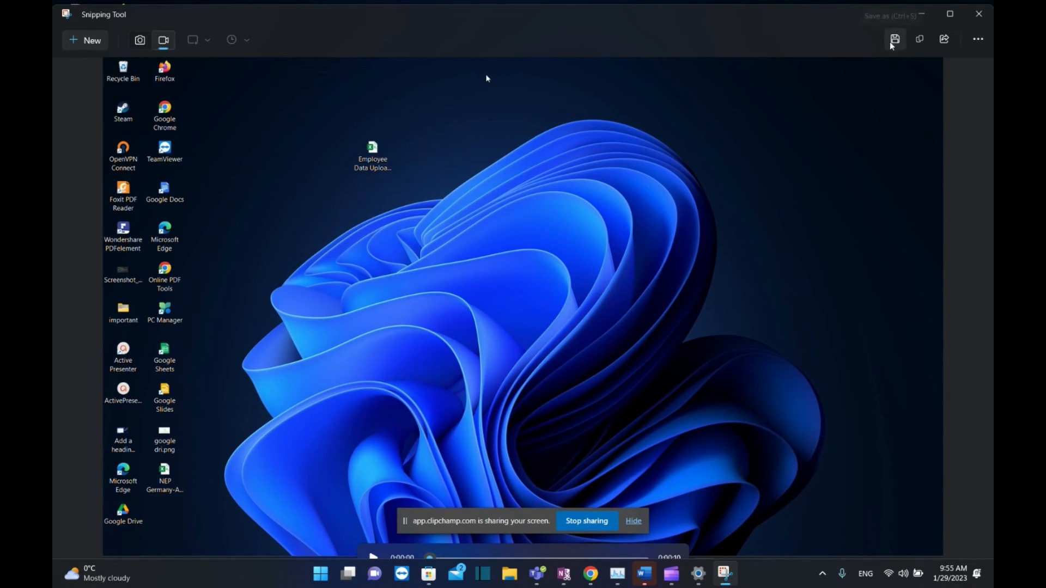
mouse_move(844, 84)
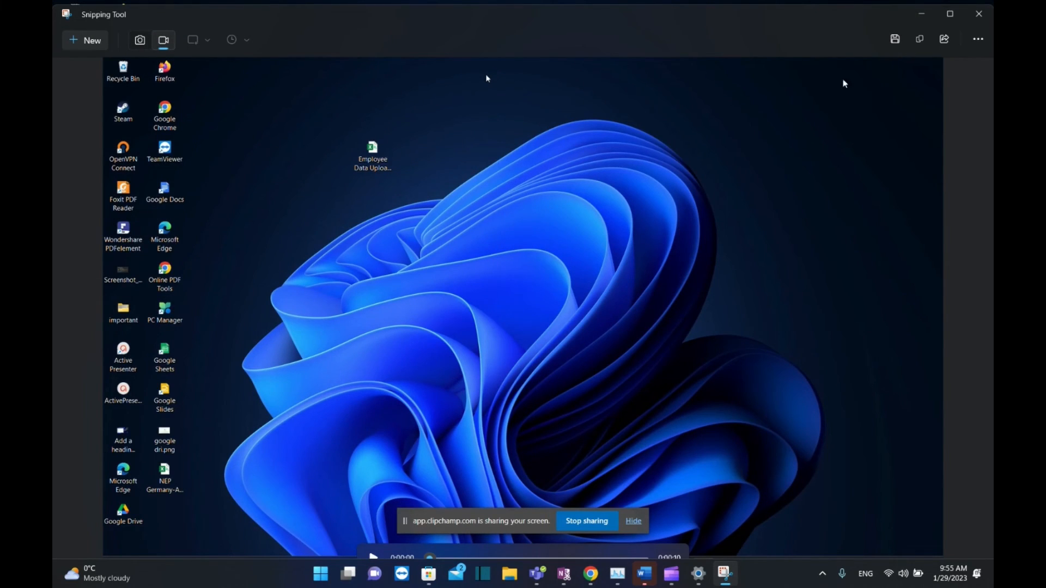
click(895, 38)
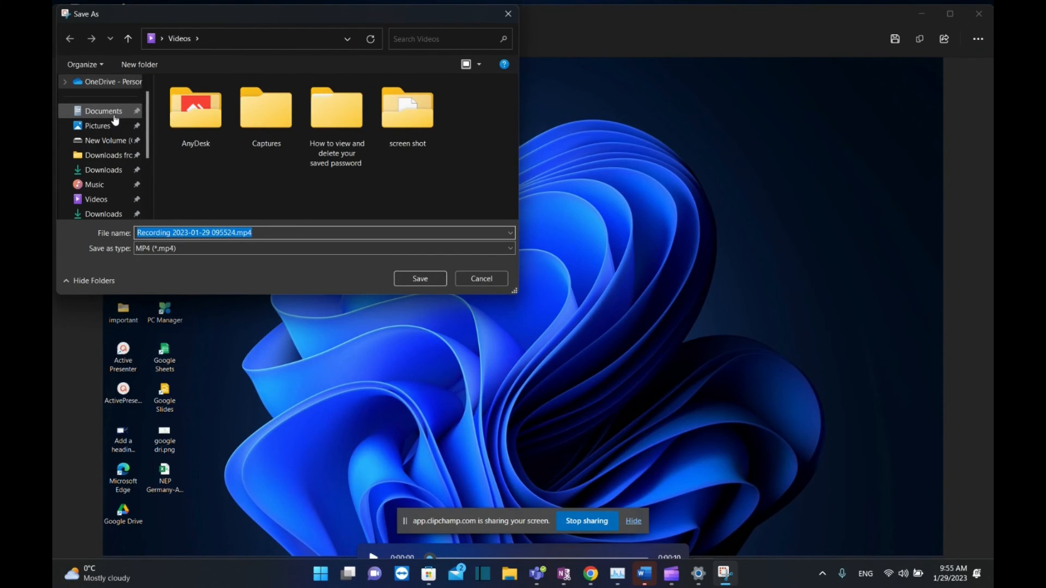
click(104, 111)
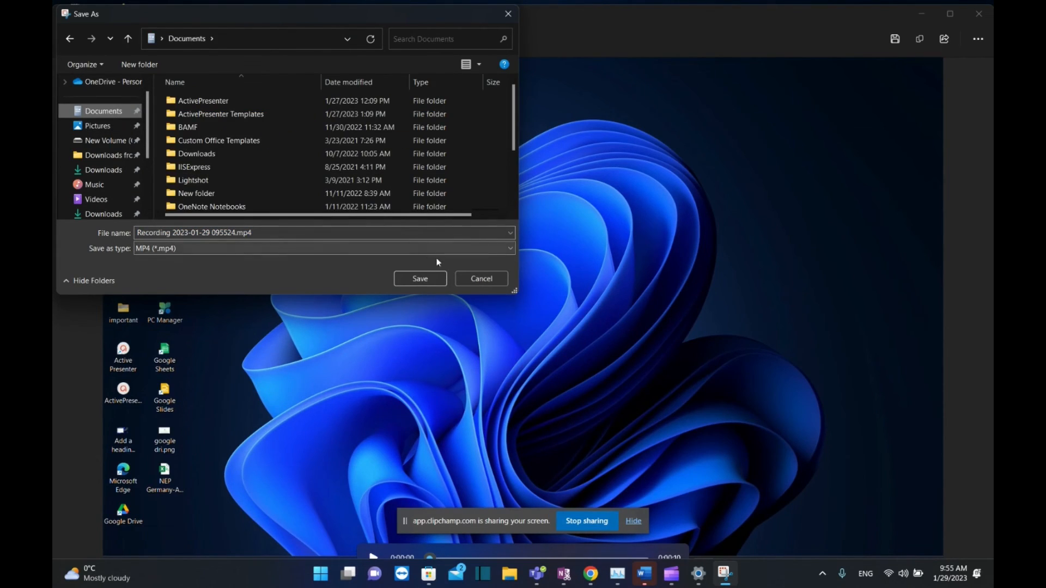